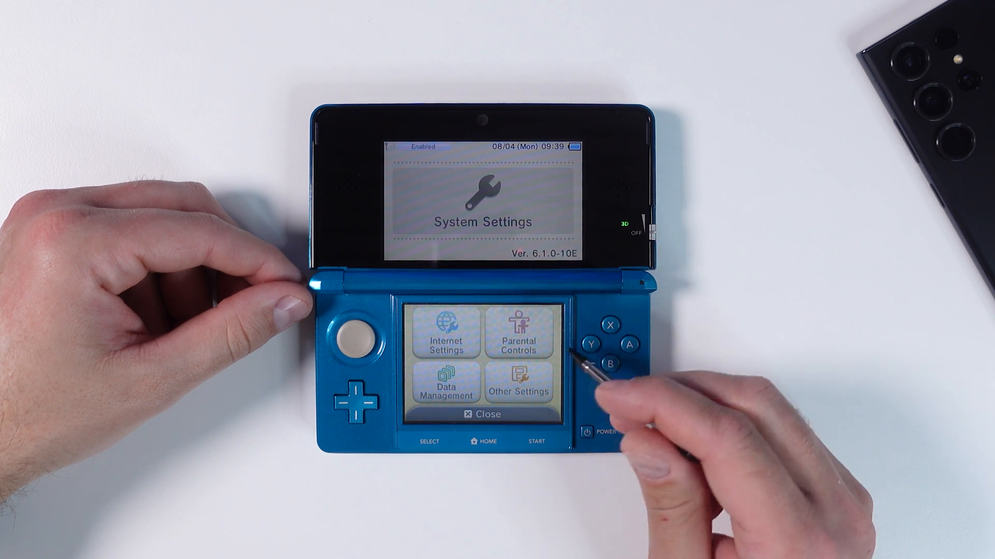
Begin the 3DS system update, accepting the update terms and the AC adapter reminder
left_click(518, 387)
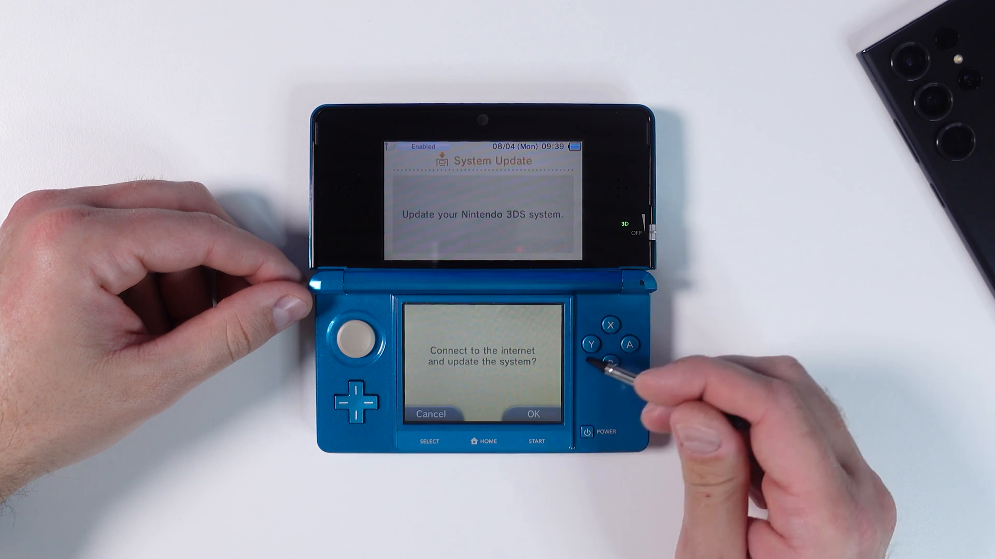
left_click(531, 415)
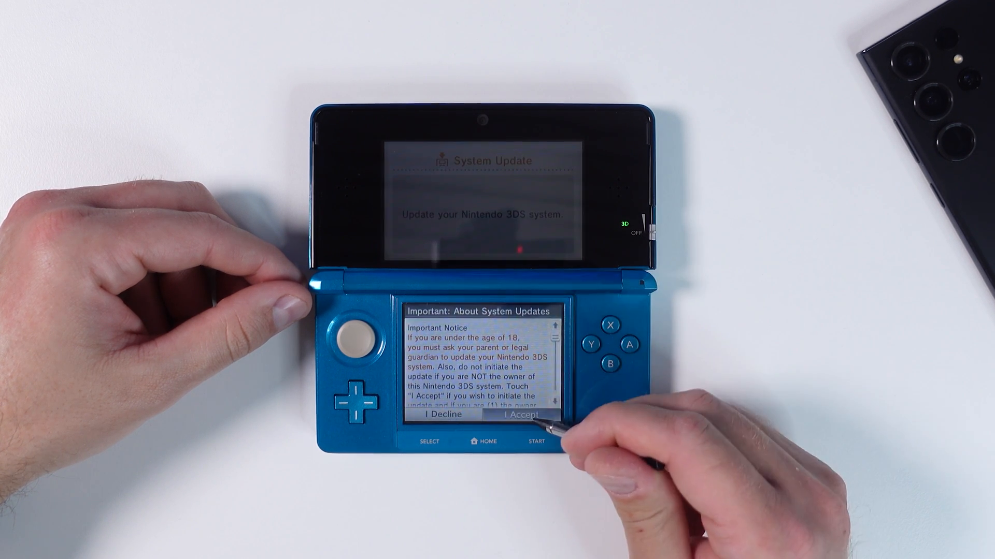
left_click(518, 415)
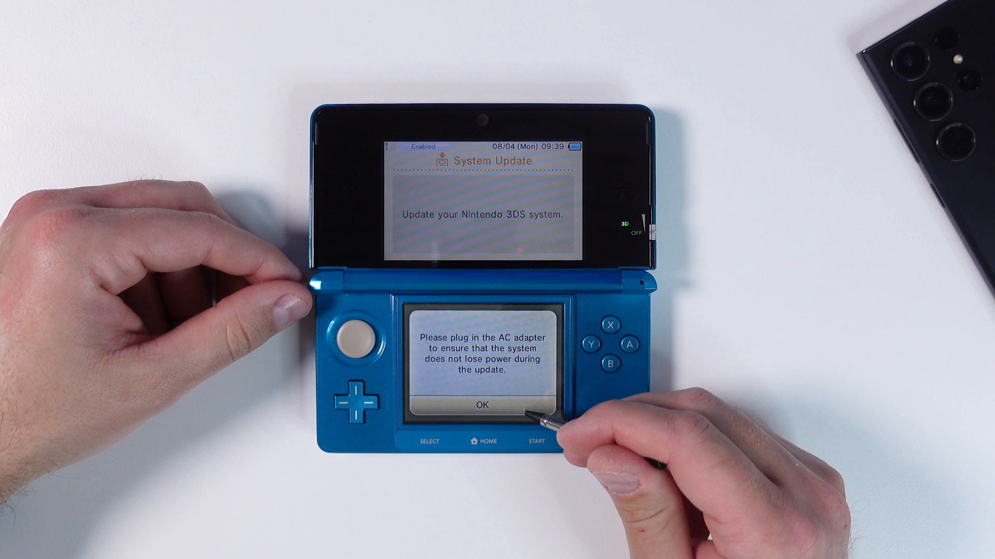
left_click(480, 405)
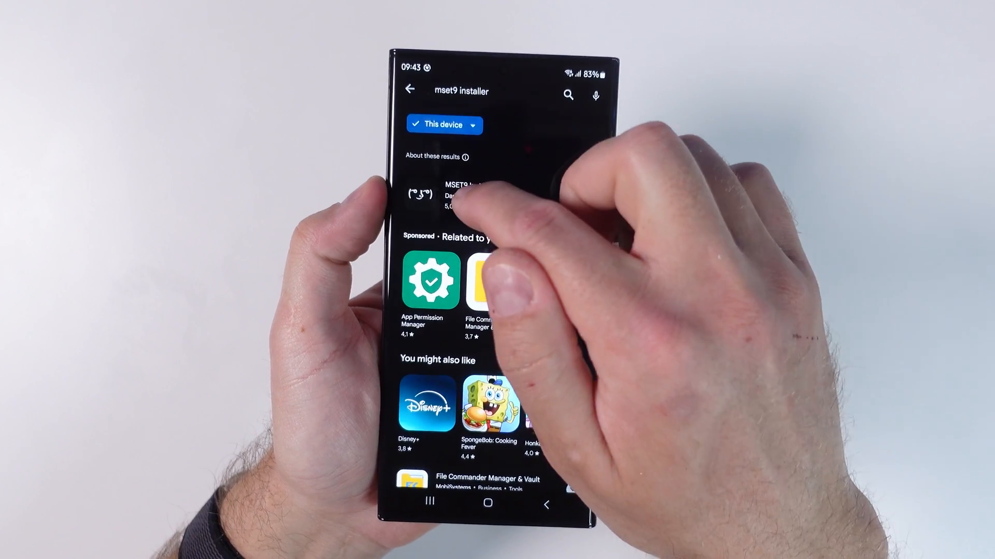
Open the MSET9 Installer result in Google Play and install it
left_click(444, 193)
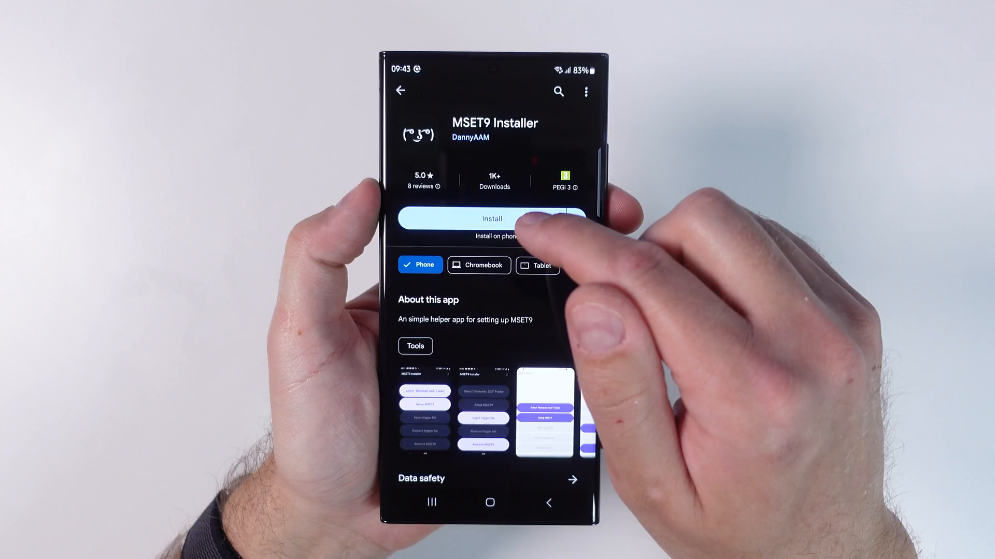
left_click(492, 218)
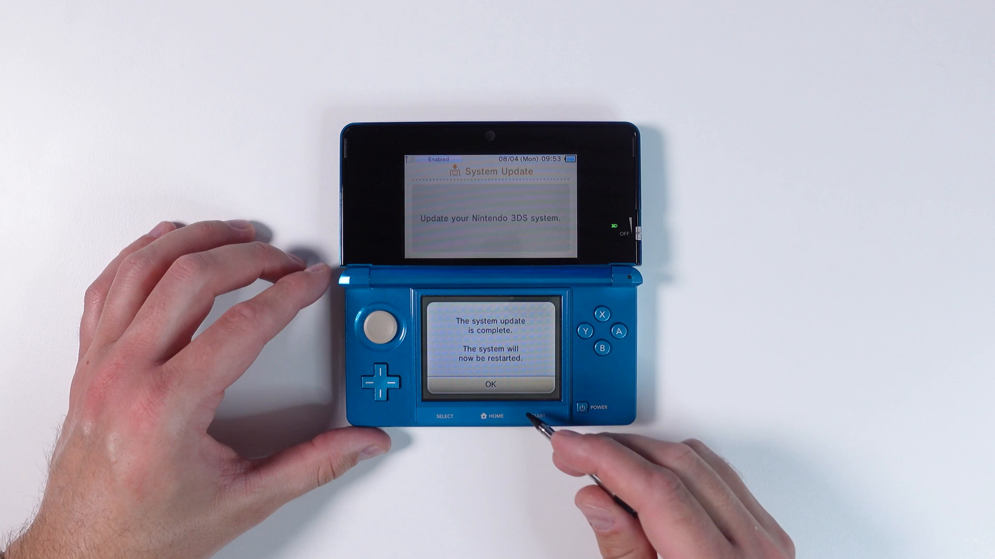
Restart after the update, open and close Mii Maker, then power off the console
left_click(491, 385)
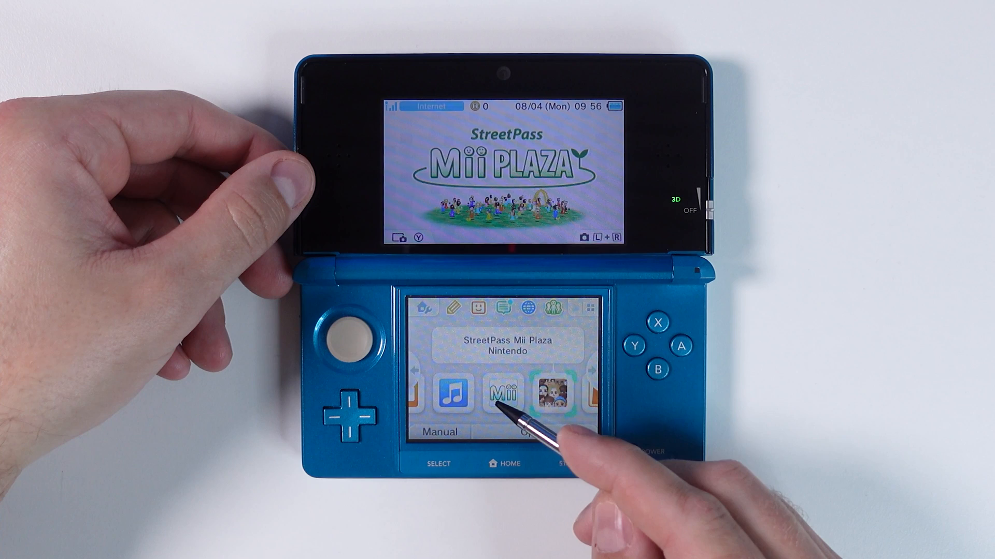
left_click(504, 392)
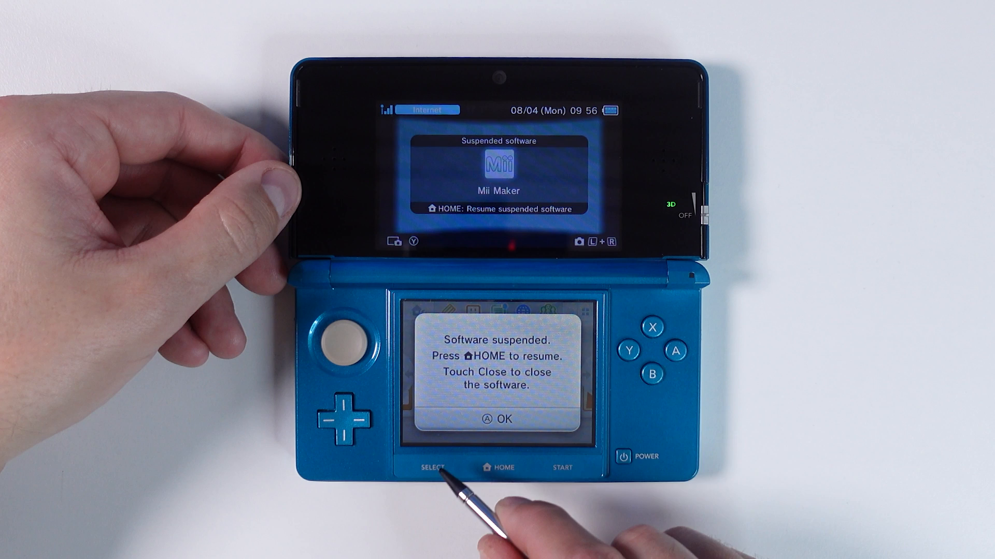
left_click(499, 418)
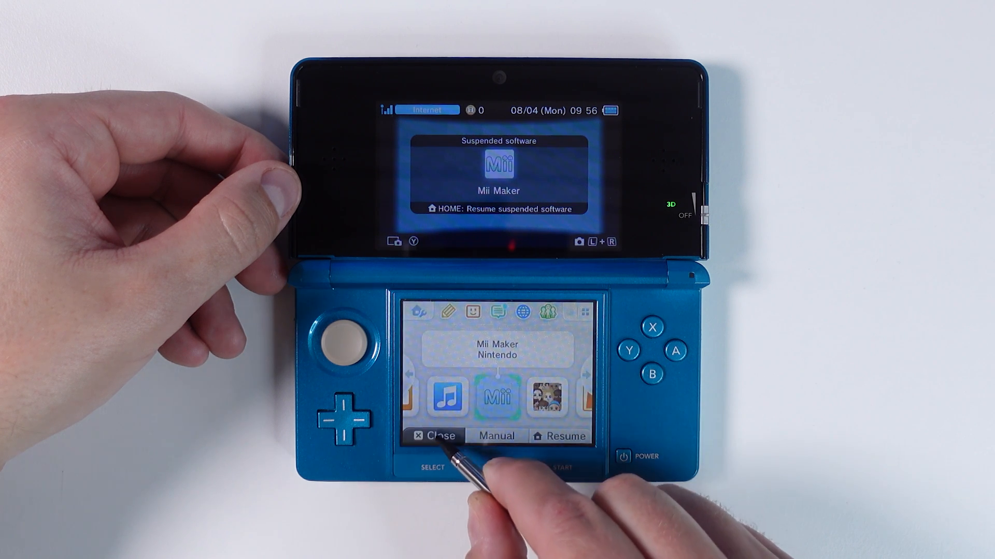
left_click(434, 436)
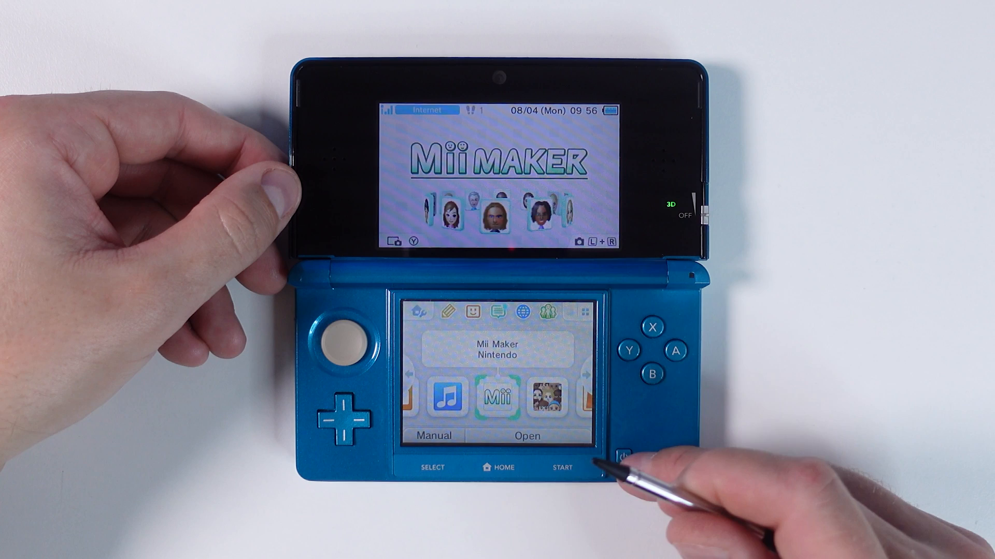
left_click(637, 450)
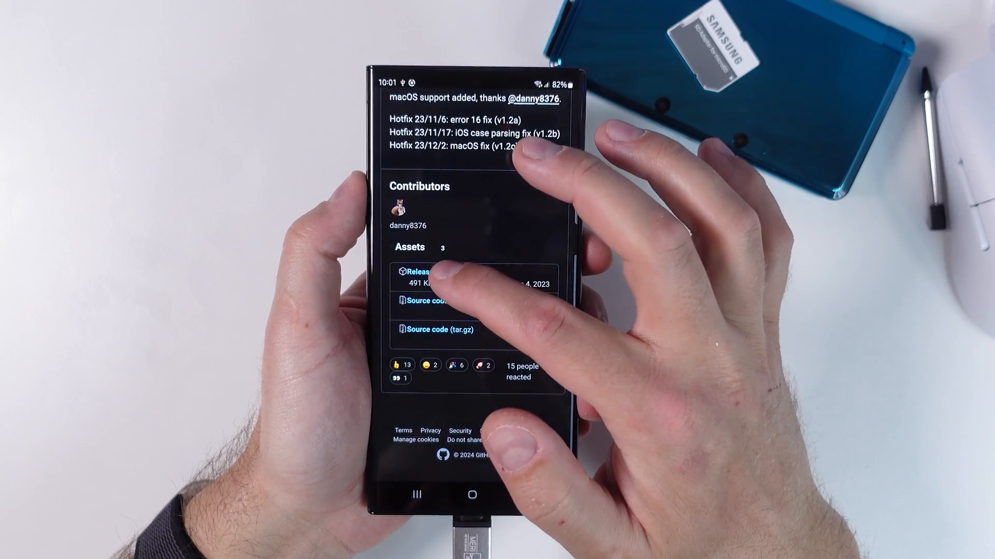
Download Release_v1.2.zip from the GitHub release's Assets list
left_click(433, 272)
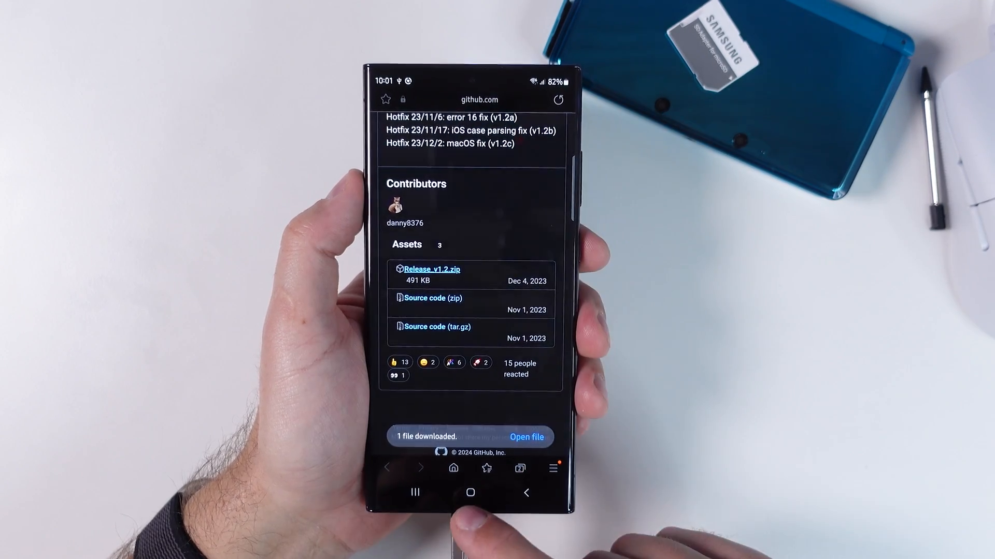
left_click(471, 493)
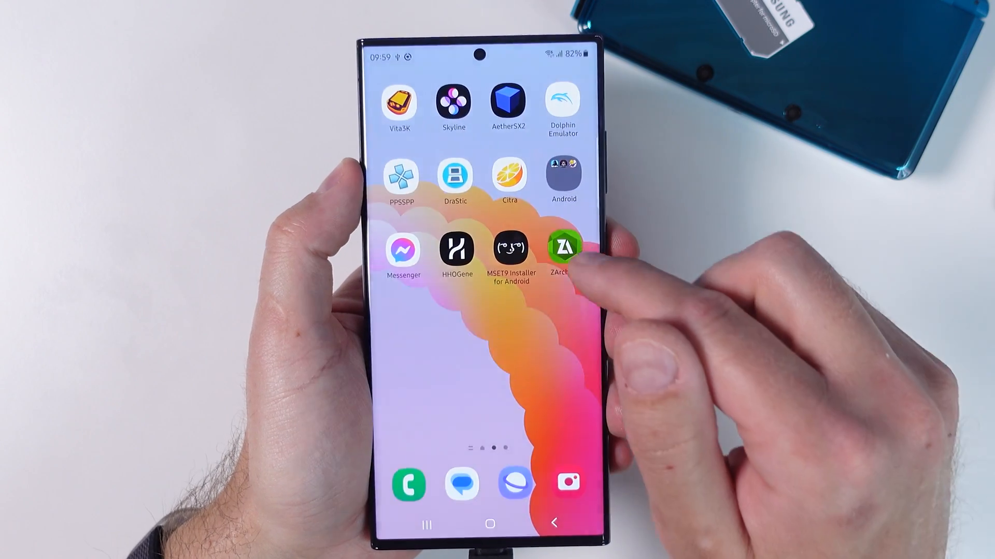
Launch ZArchiver and grant it all-files access
left_click(561, 246)
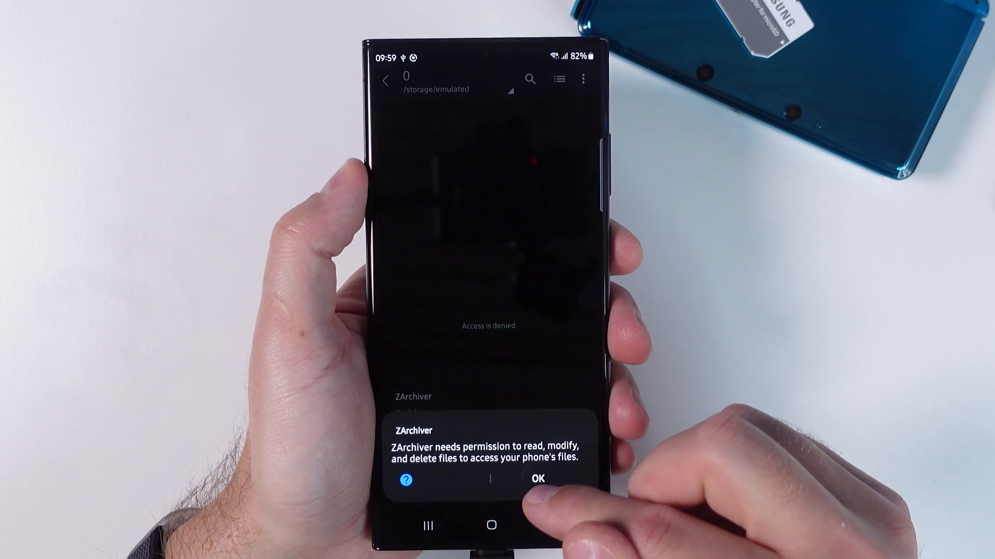
left_click(537, 478)
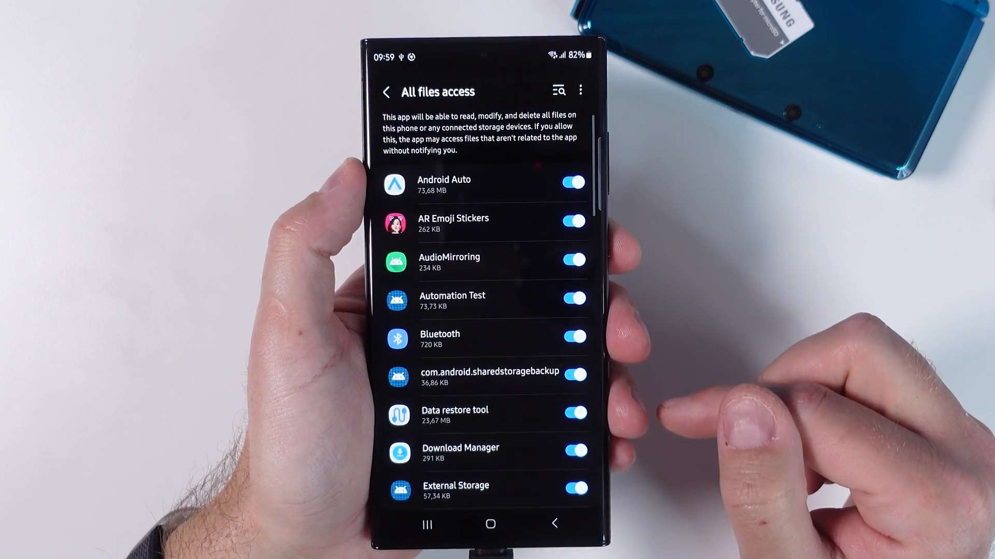
scroll("down", 3)
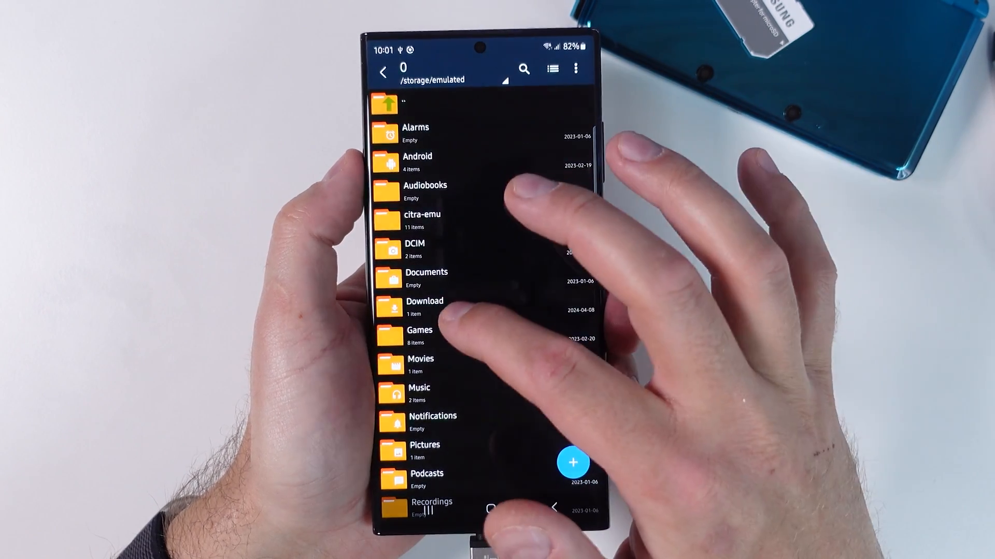
Extract Release_v1.2.zip inside the Download folder
left_click(423, 307)
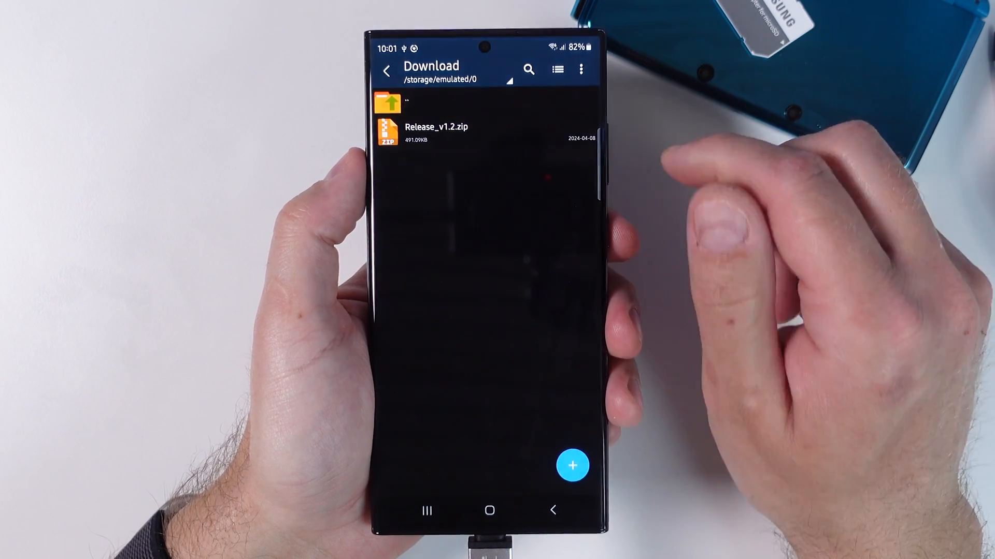
left_click(436, 130)
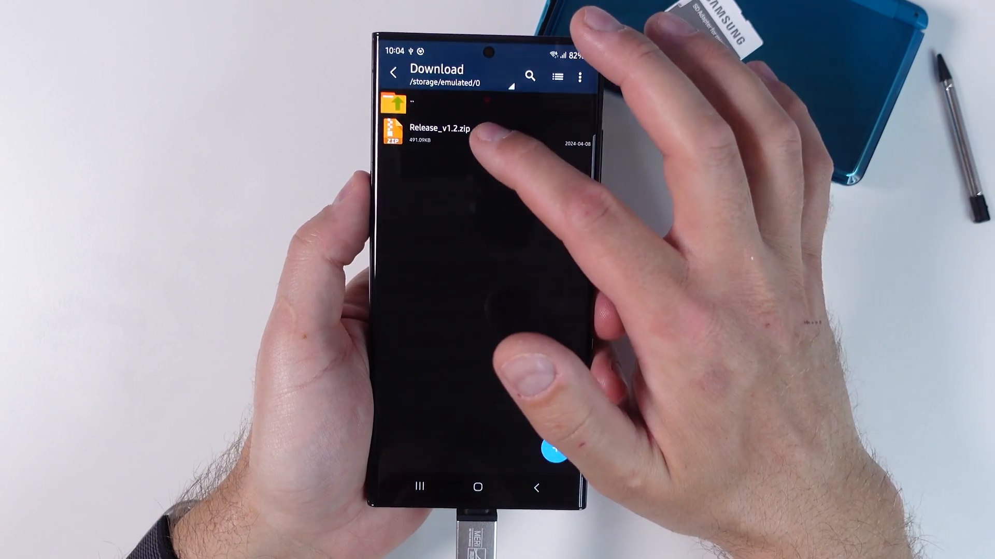
left_click(444, 130)
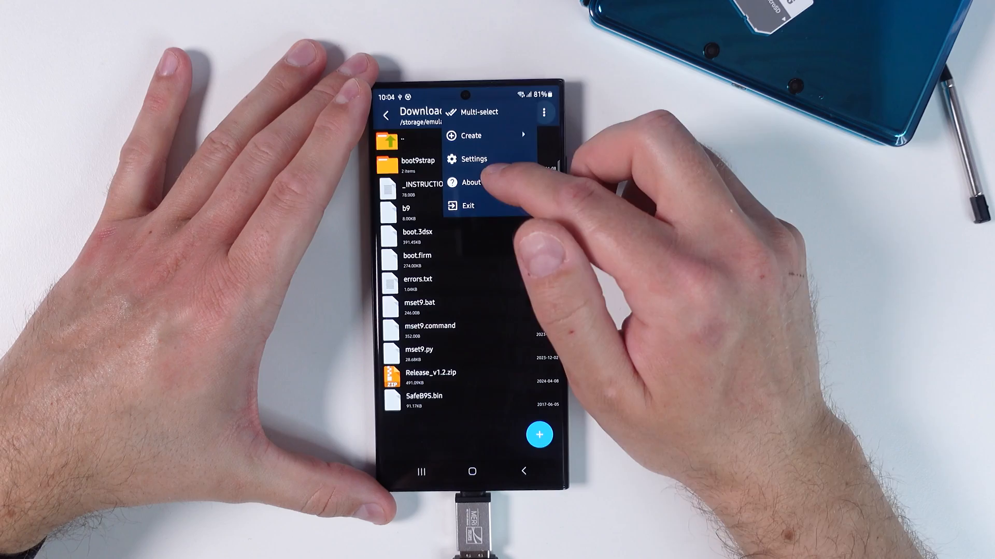
Open the 3DS SD card storage, dismiss the write warning, and allow access to its root
left_click(478, 112)
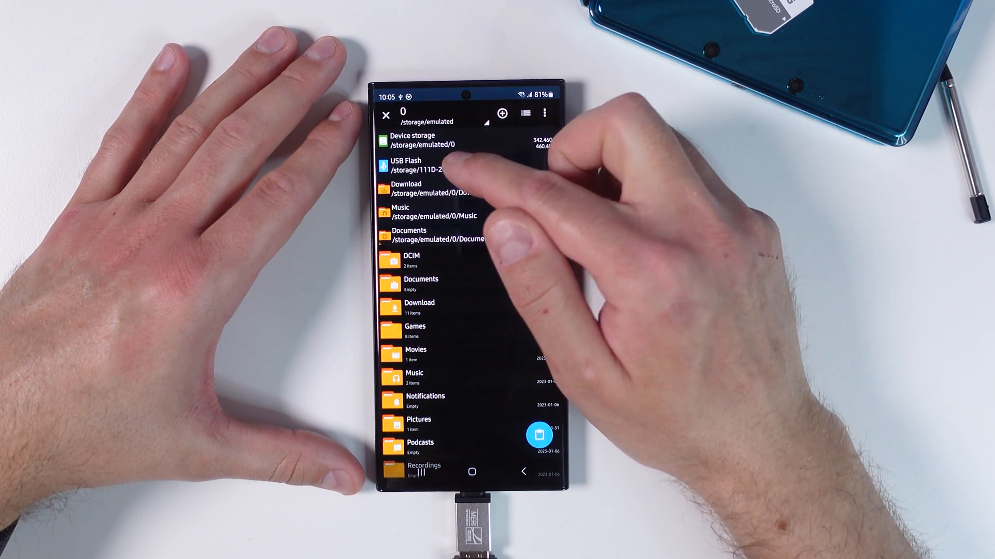
left_click(431, 164)
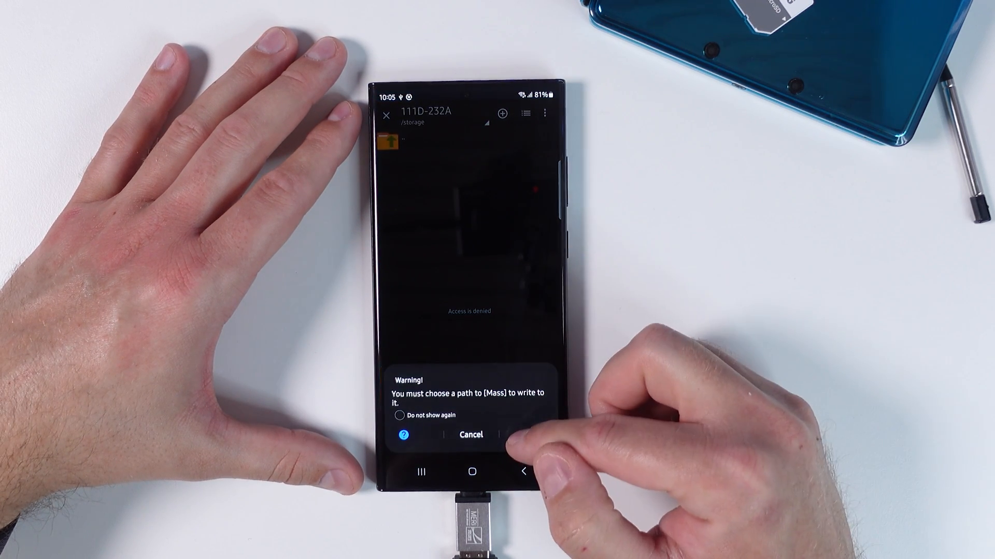
left_click(399, 416)
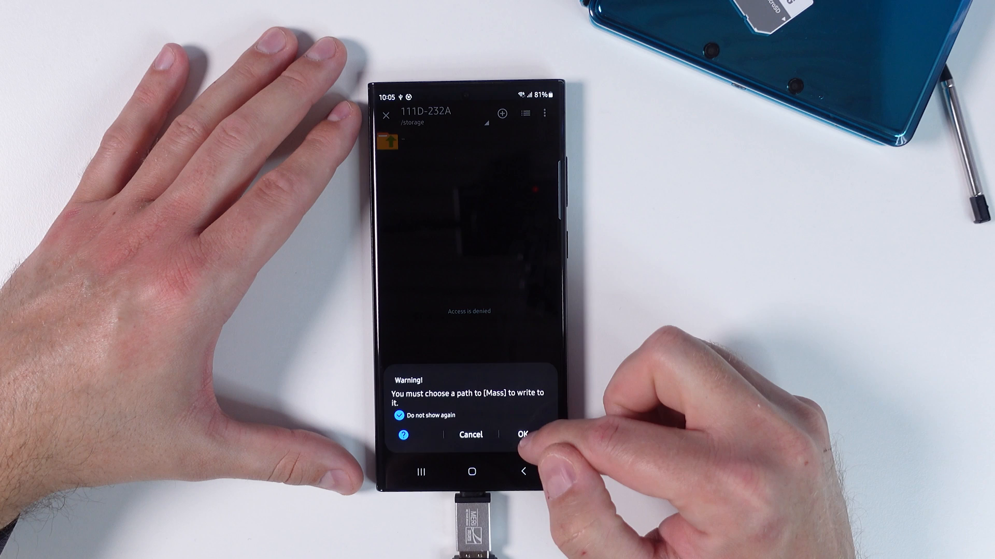
left_click(523, 435)
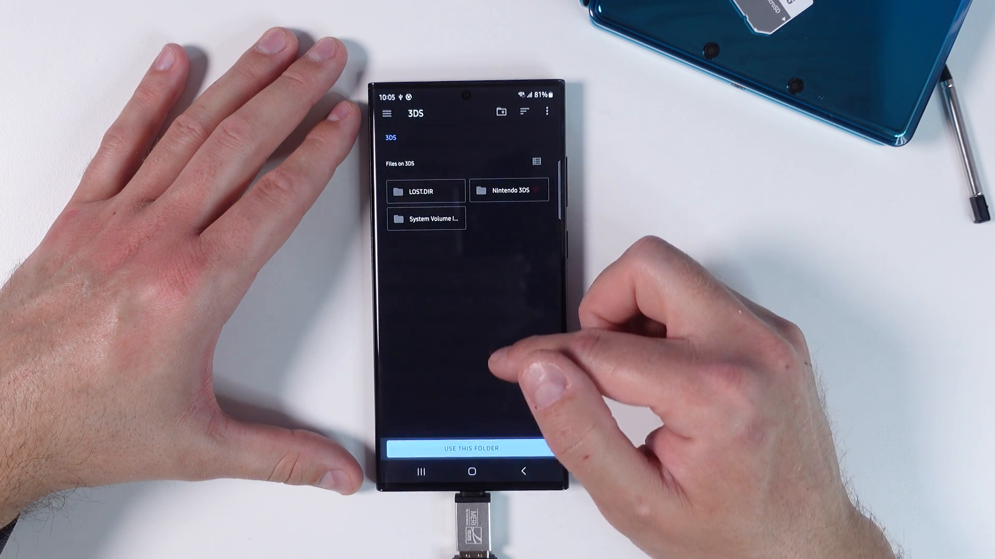
left_click(466, 449)
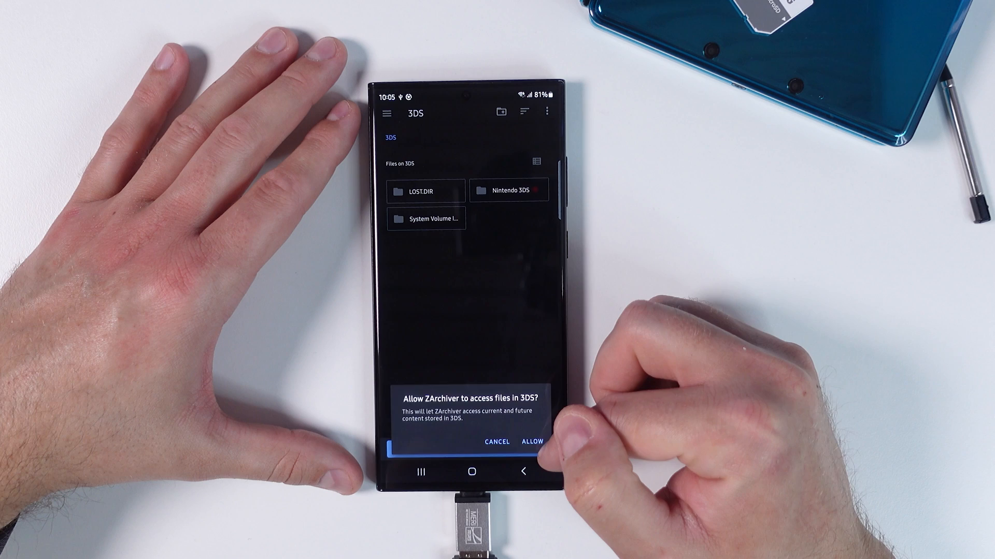
left_click(534, 442)
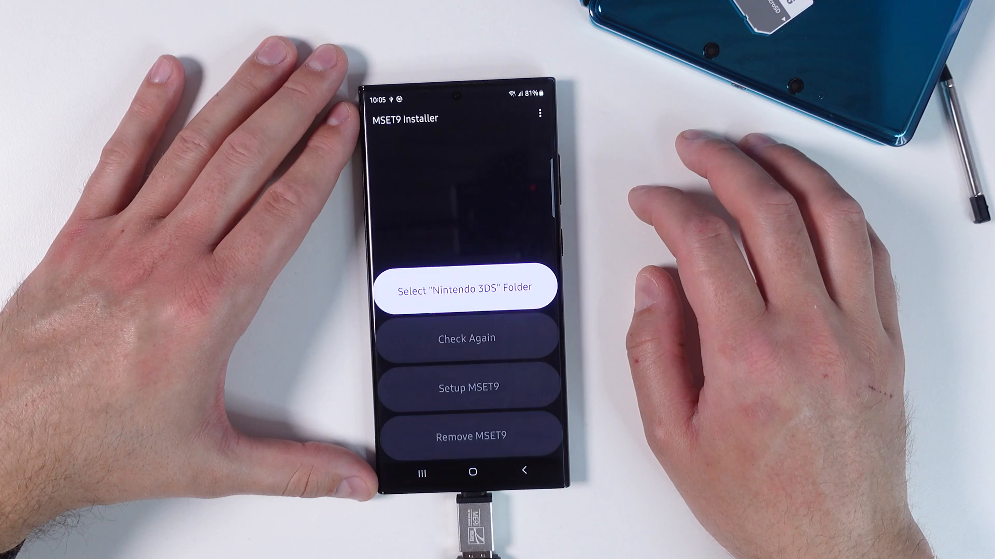
Grant MSET9 Installer the Nintendo 3DS folder and let it create the dummy title database
left_click(466, 286)
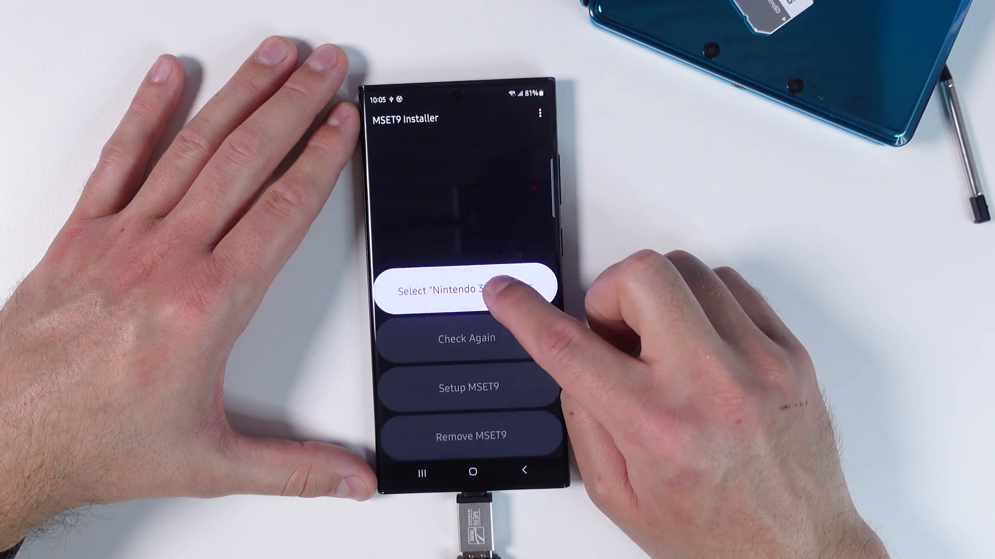
left_click(466, 290)
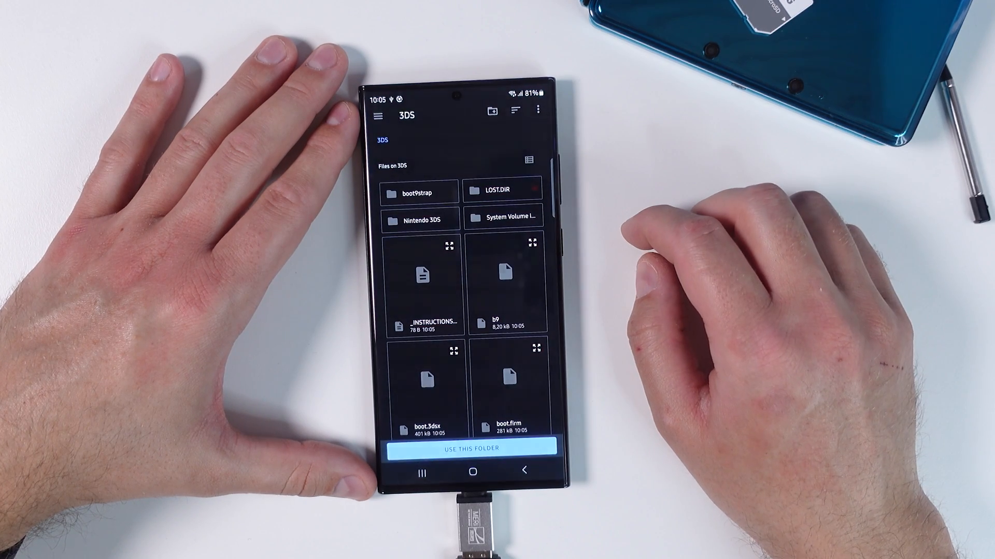
left_click(420, 218)
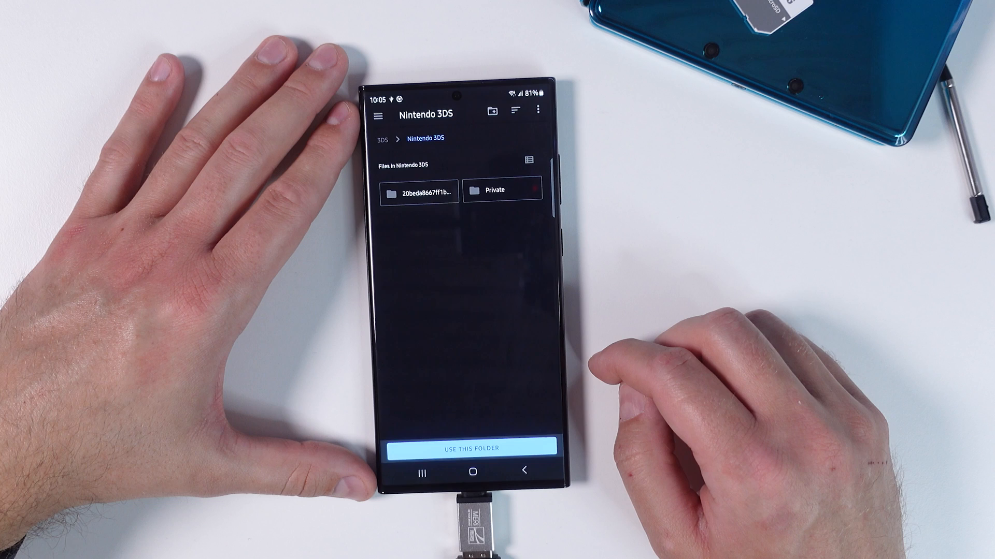
left_click(464, 449)
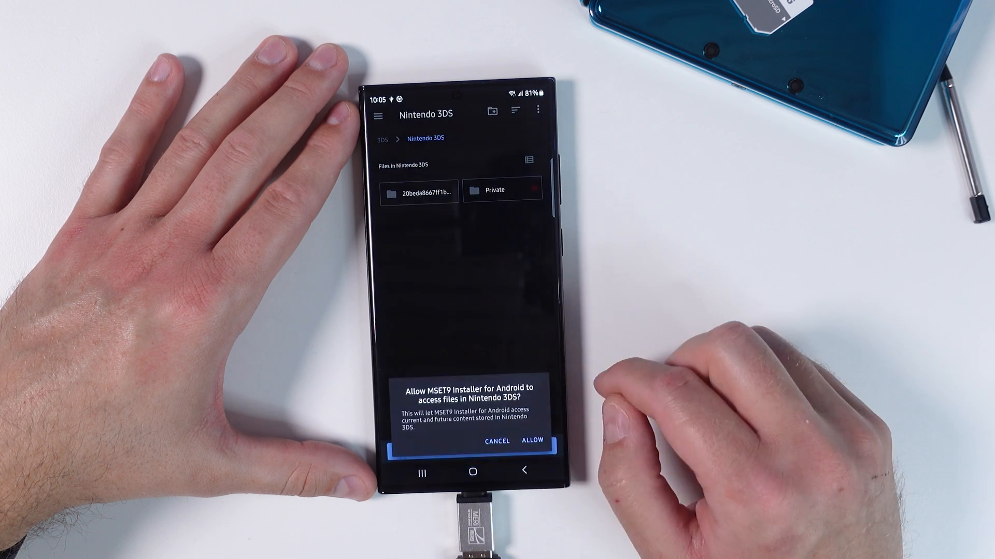
left_click(532, 440)
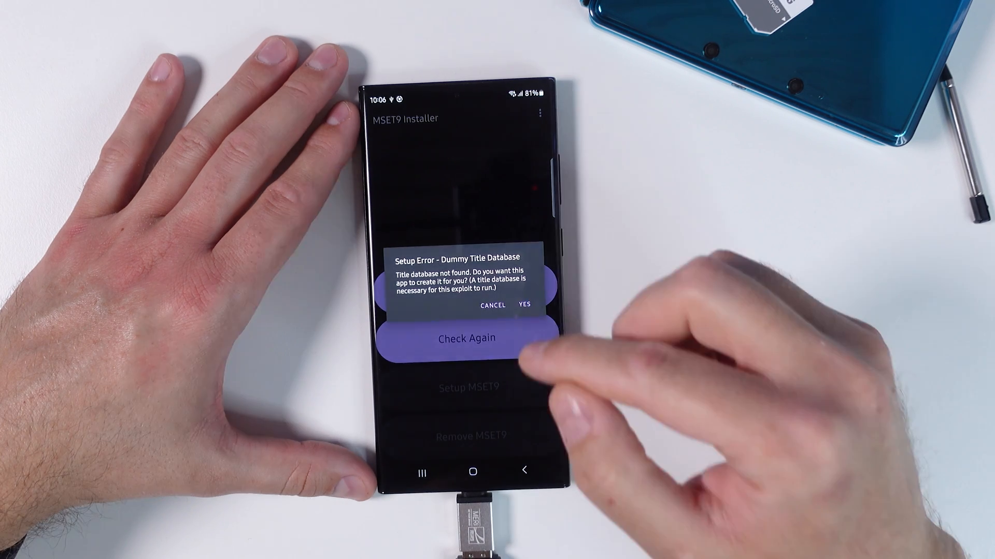
left_click(524, 305)
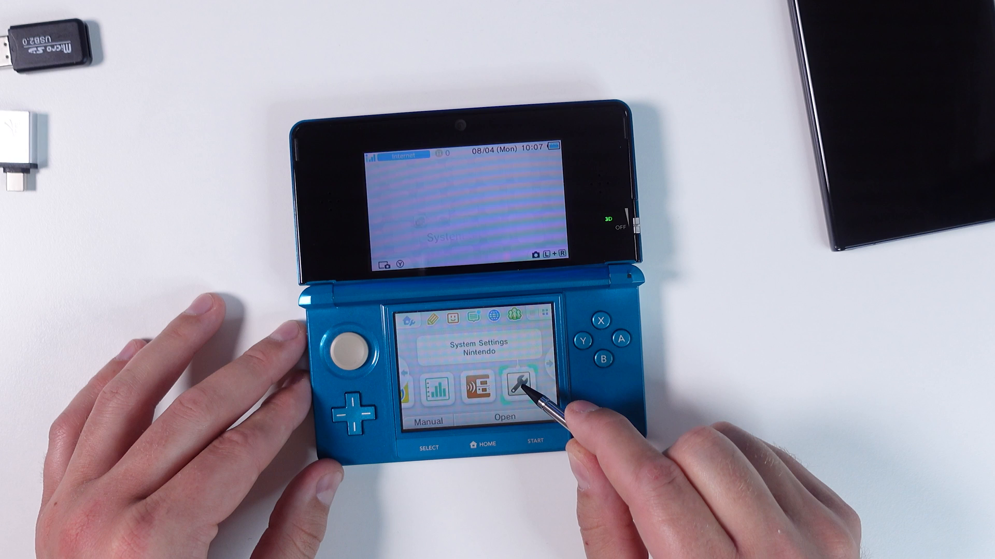
Reset the corrupted SD software data under Data Management > Nintendo 3DS > Software
left_click(503, 398)
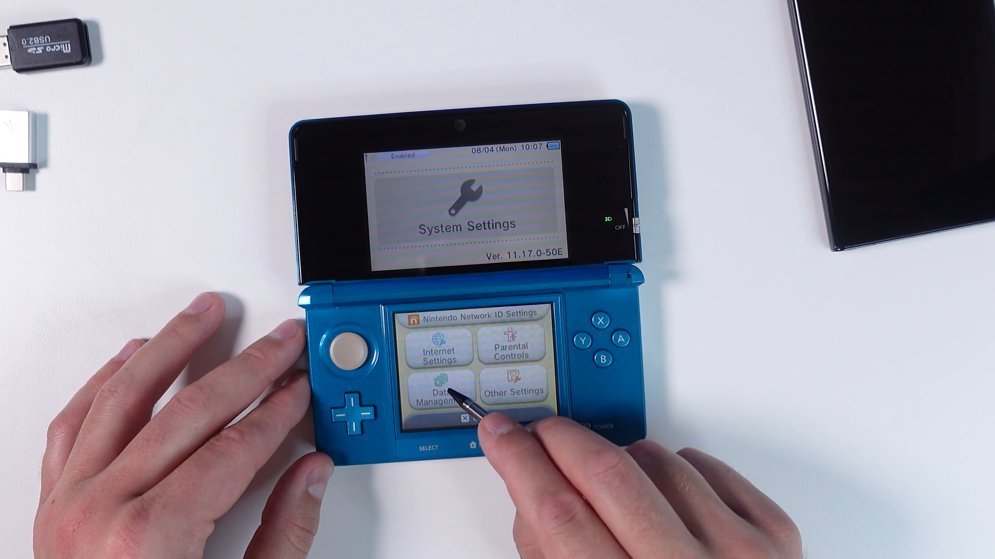
left_click(439, 390)
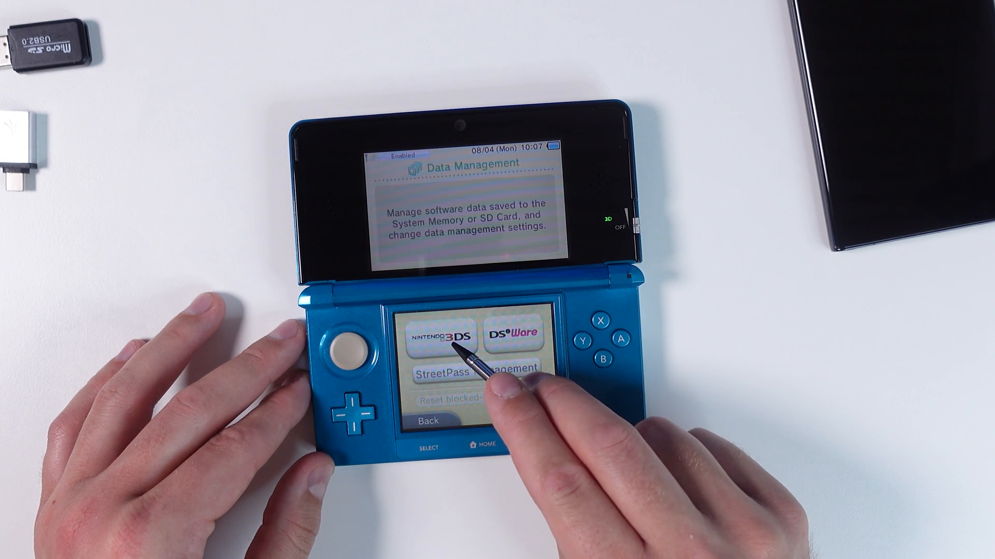
left_click(440, 337)
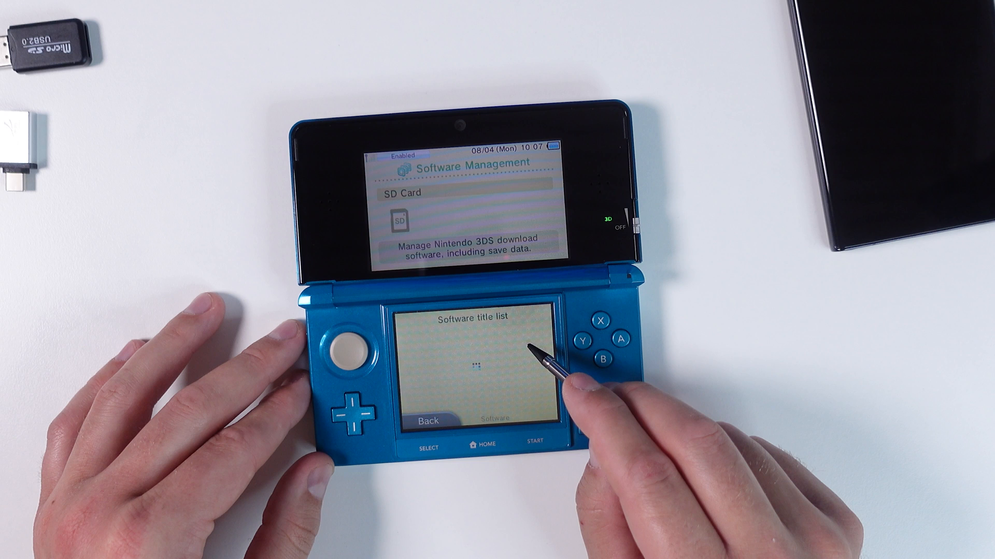
left_click(472, 366)
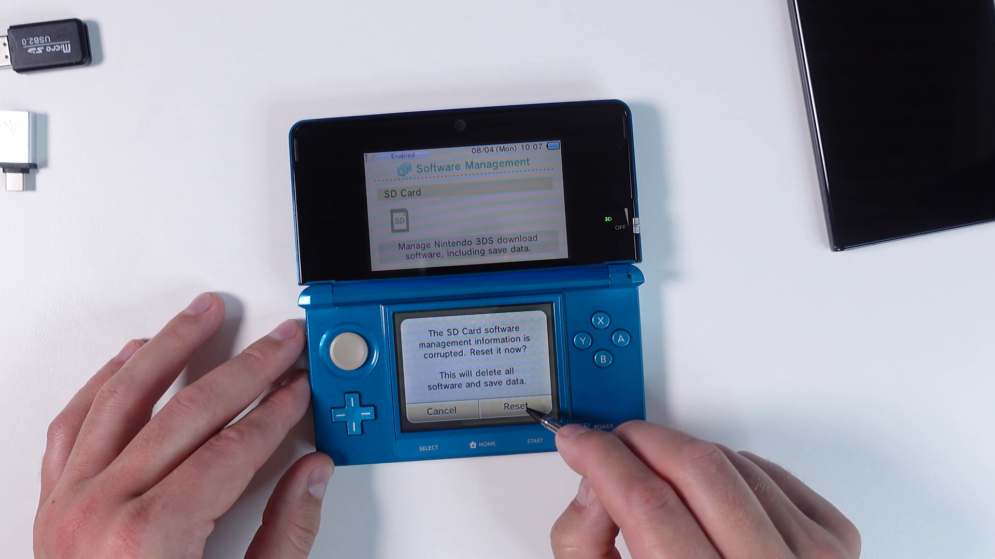
left_click(514, 409)
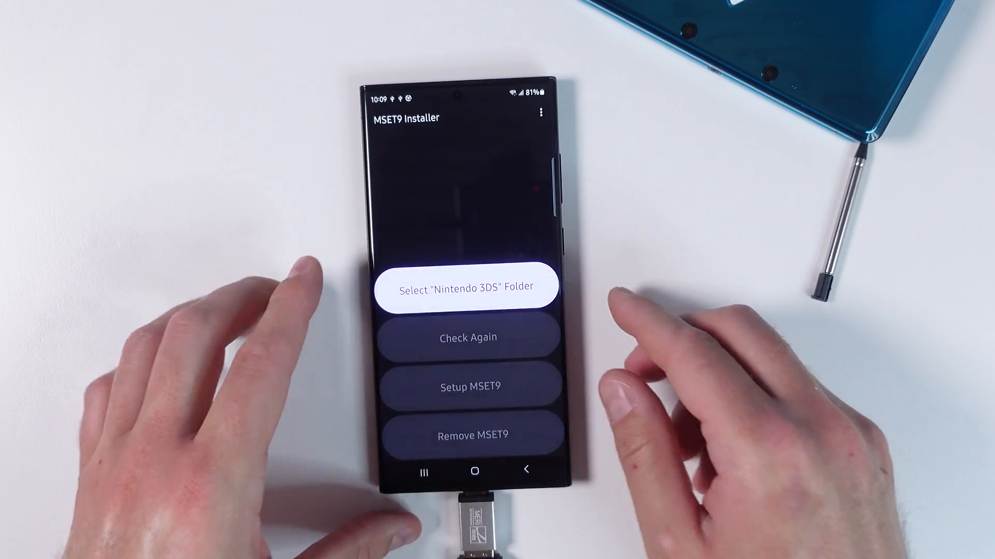
Reopen the folder picker and choose Nintendo 3DS with USE THIS FOLDER
left_click(467, 286)
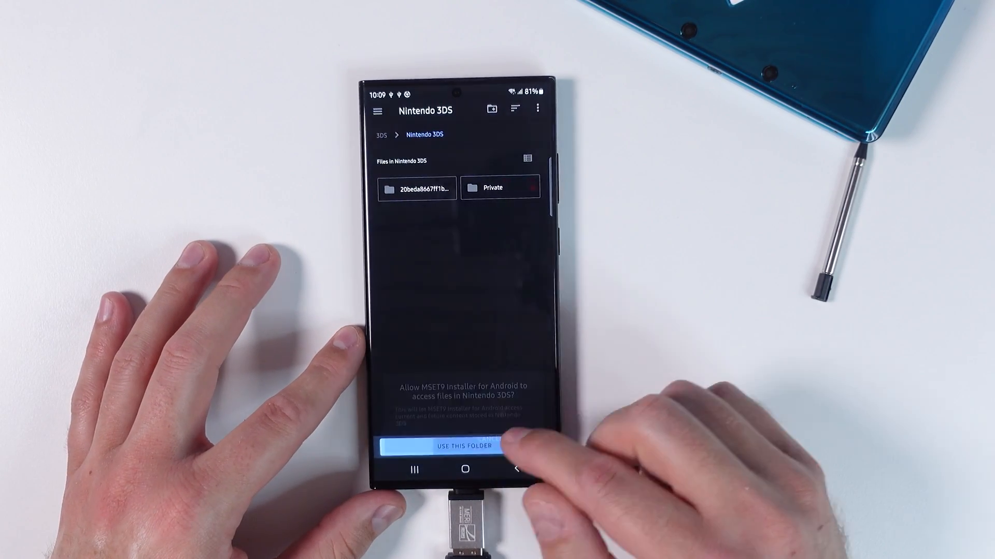
left_click(464, 446)
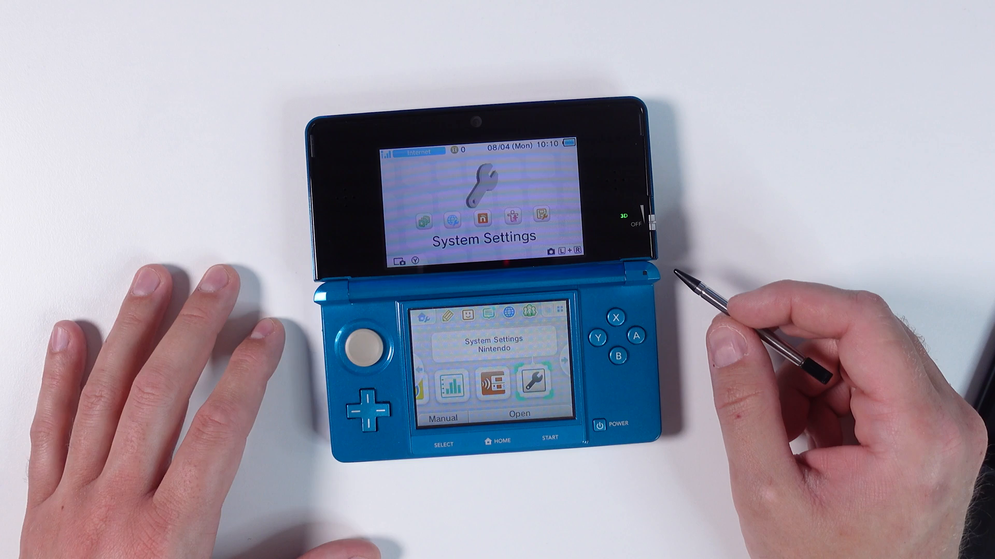
Navigate System Settings to Data Management > Nintendo 3DS > Extra Data
left_click(359, 409)
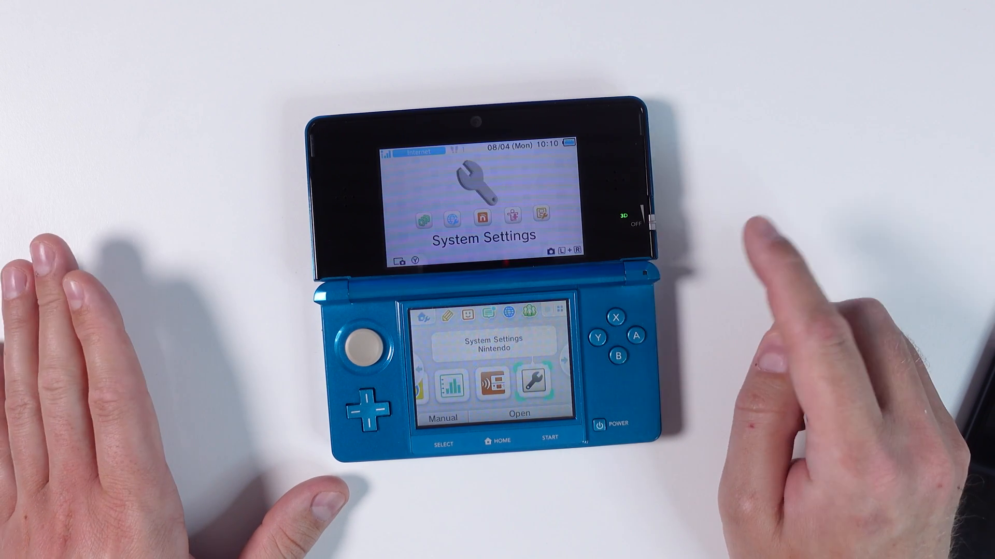
left_click(519, 377)
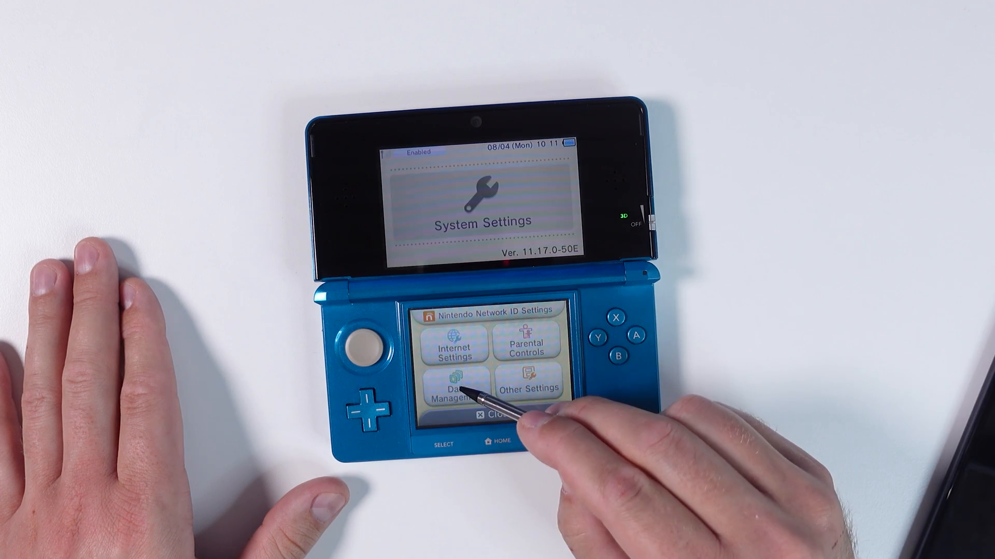
left_click(452, 387)
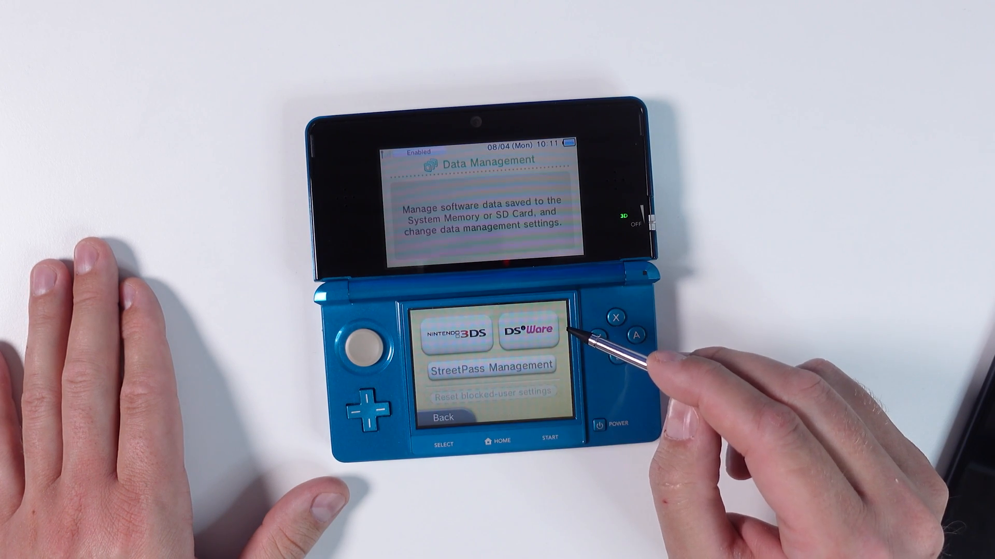
left_click(454, 334)
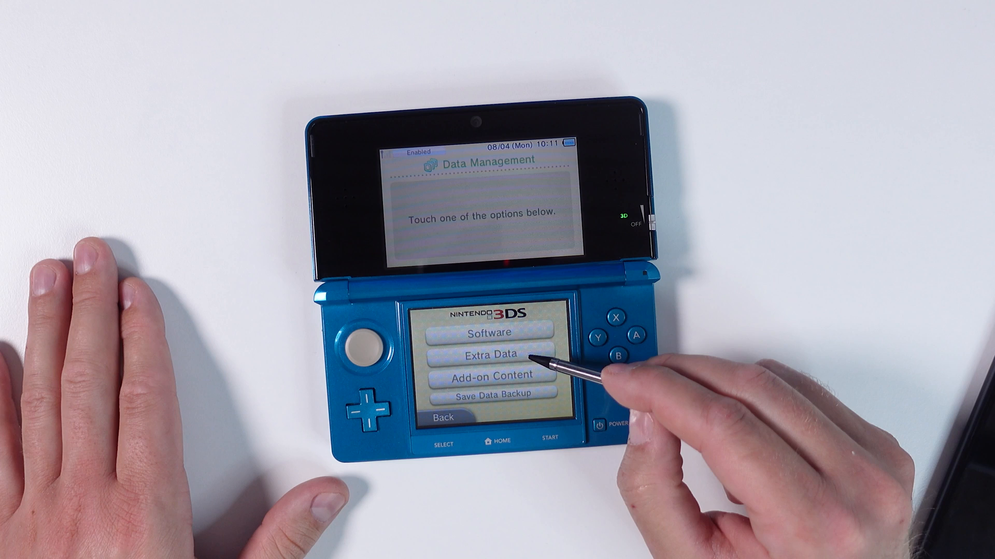
left_click(491, 353)
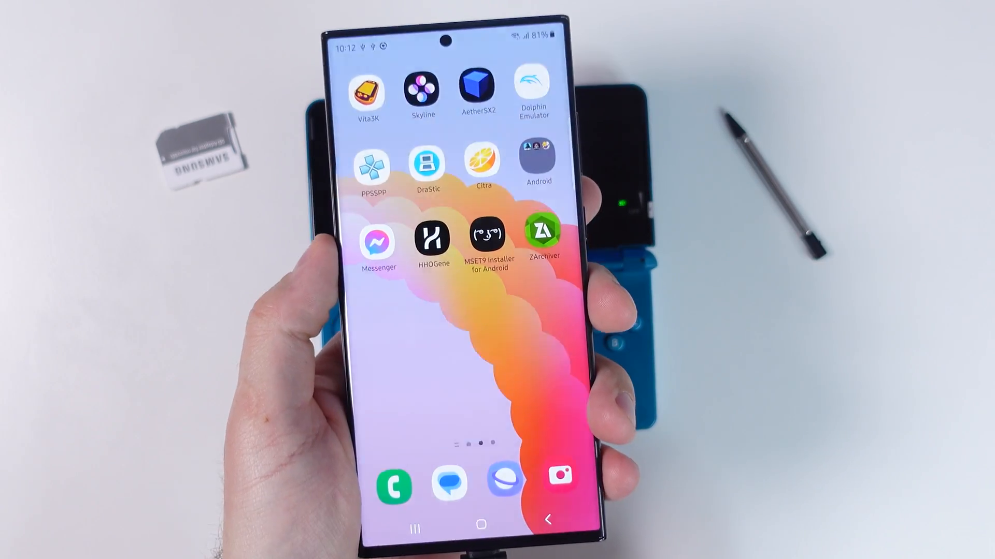
Reopen MSET9 Installer, allow Nintendo 3DS folder access, then pick Old 3DS/2DS and its version range
left_click(487, 239)
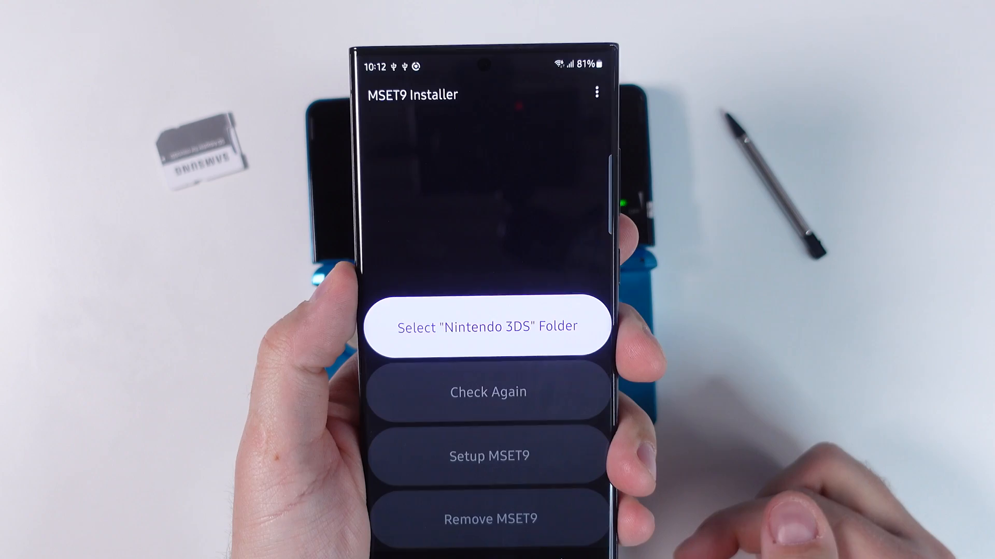
left_click(488, 326)
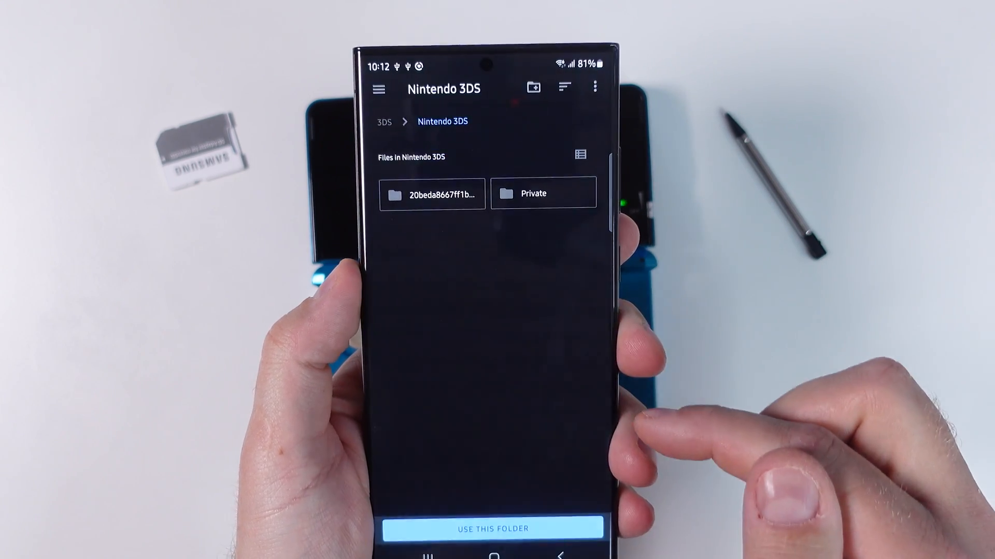
left_click(493, 529)
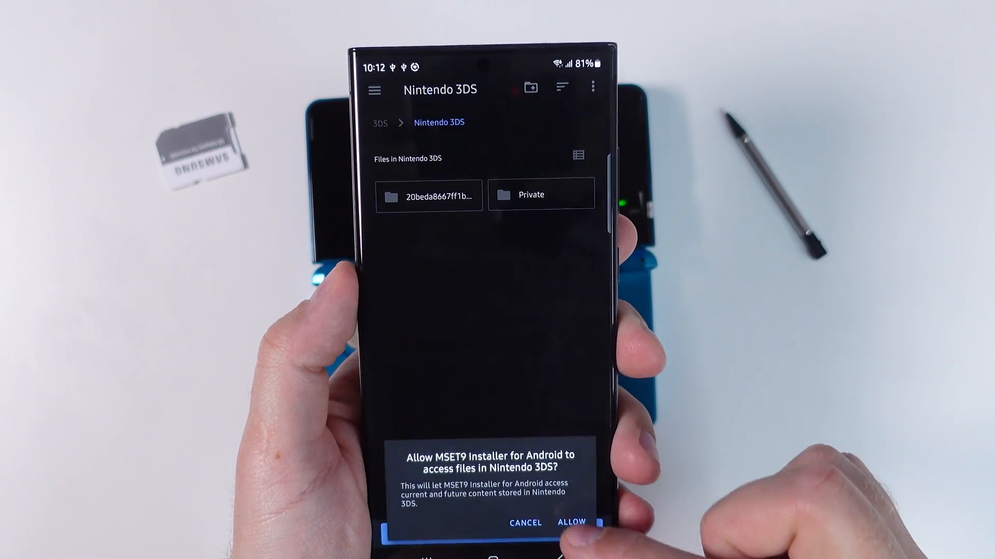
left_click(570, 522)
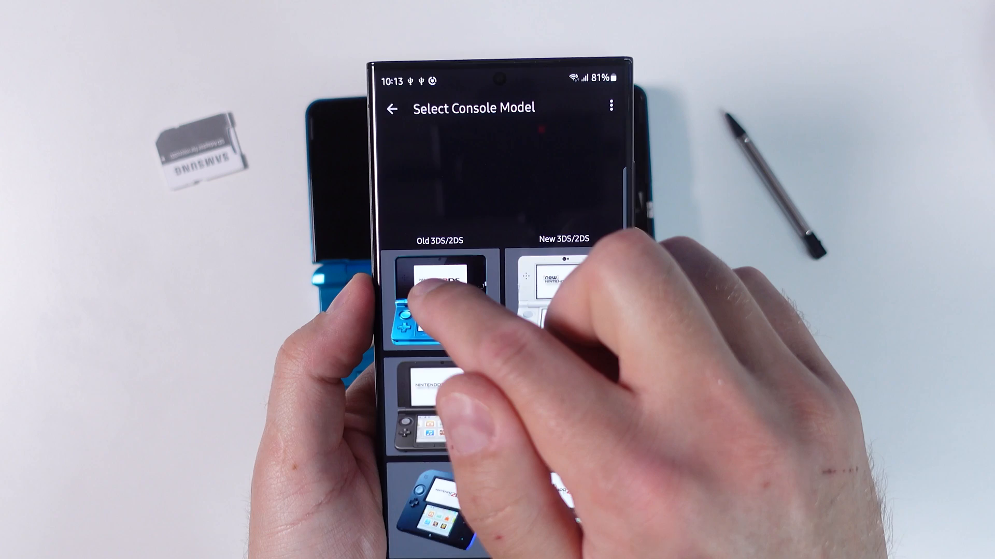
left_click(434, 299)
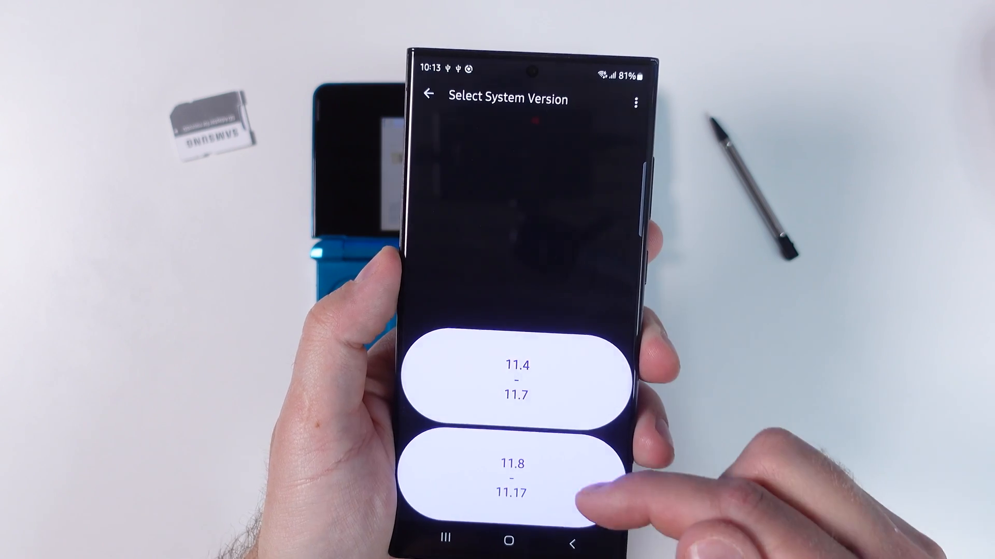
left_click(513, 475)
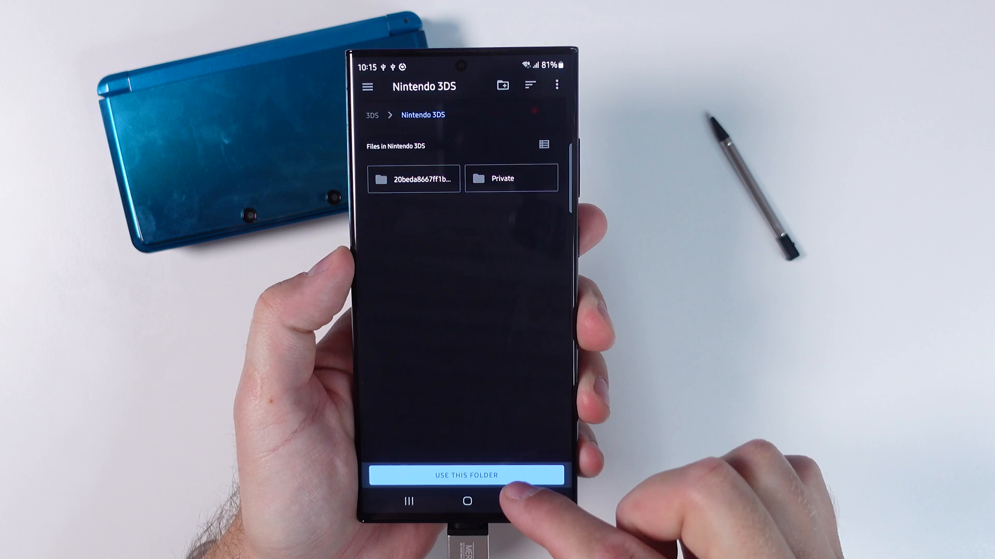
Use the Nintendo 3DS folder again and choose Remove MSET9 to clean the SD card
left_click(465, 475)
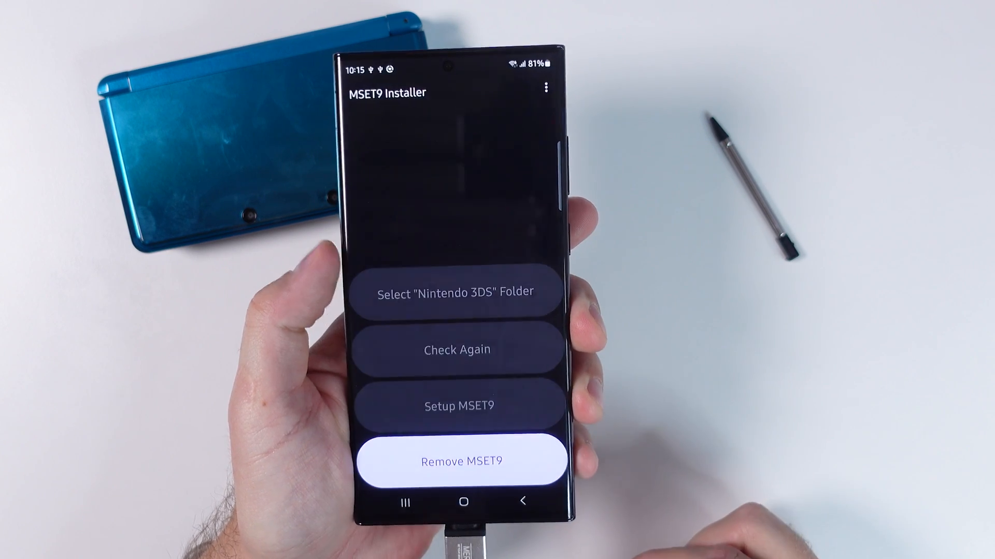
left_click(456, 461)
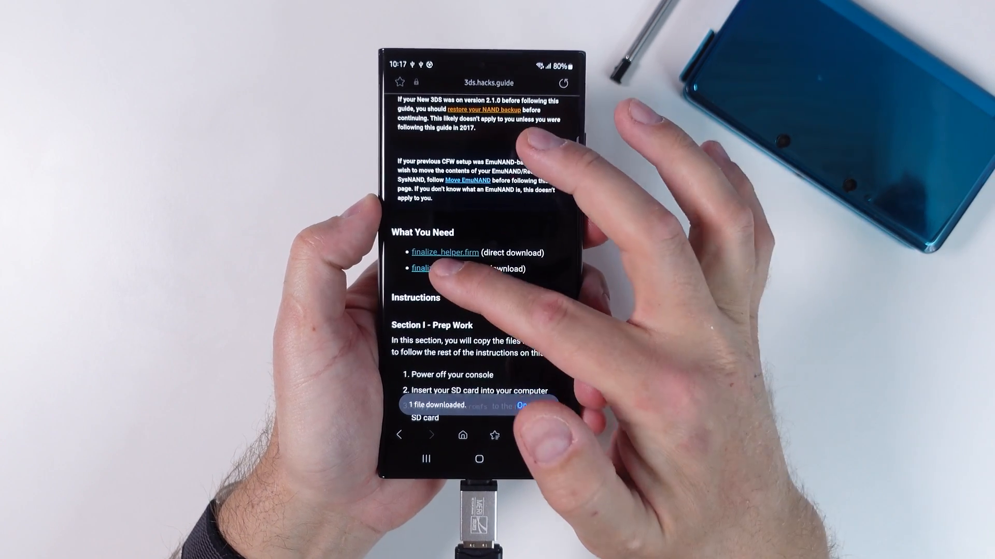
Download finalize.romfs from the 3ds.hacks.guide finalize page
left_click(432, 268)
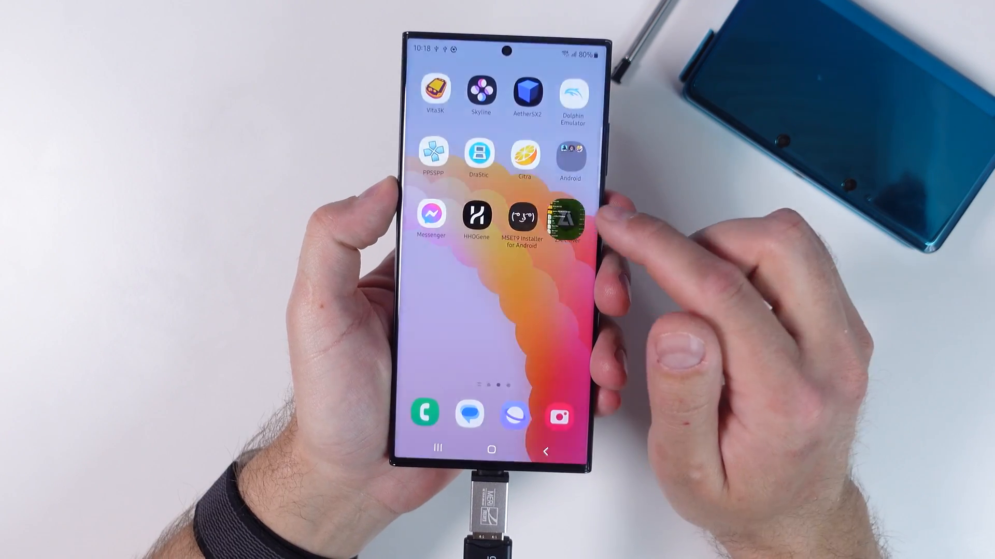
In ZArchiver, copy finalize.romfs to the SD root and create a payloads folder inside luma
left_click(570, 219)
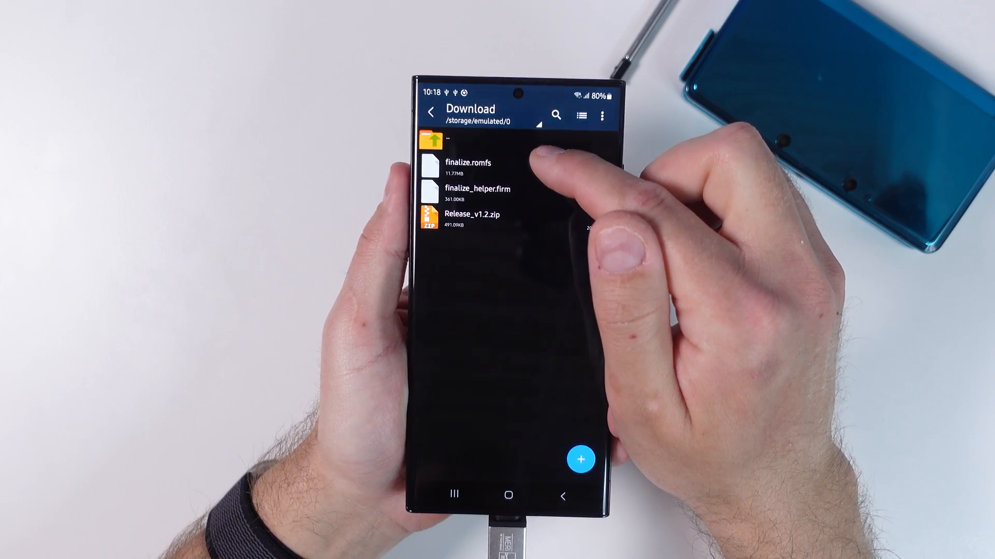
left_click(463, 162)
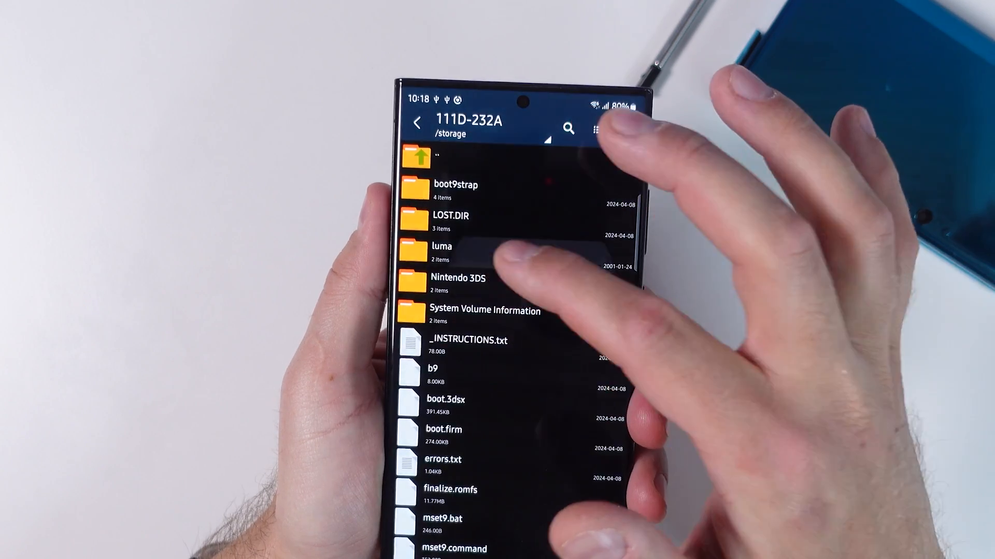
left_click(440, 251)
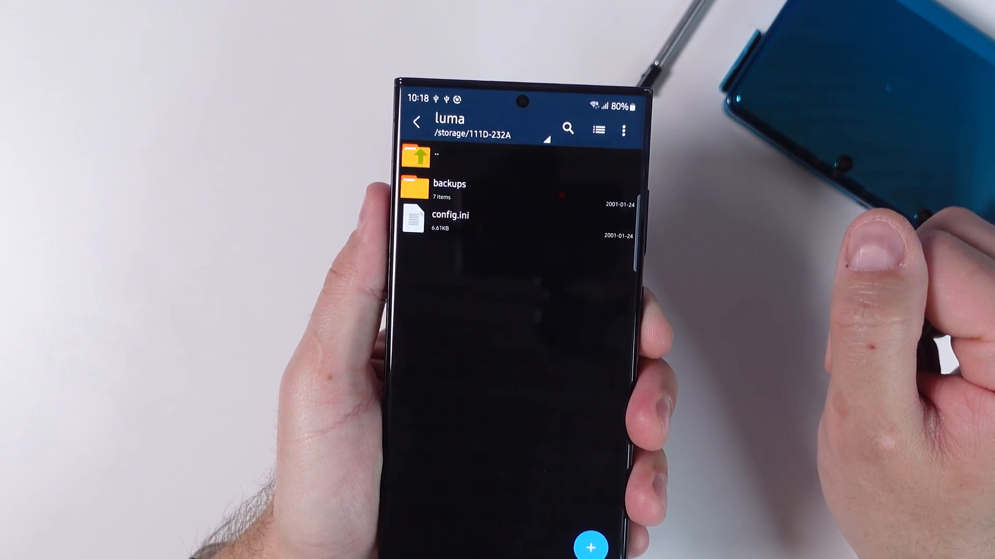
left_click(628, 129)
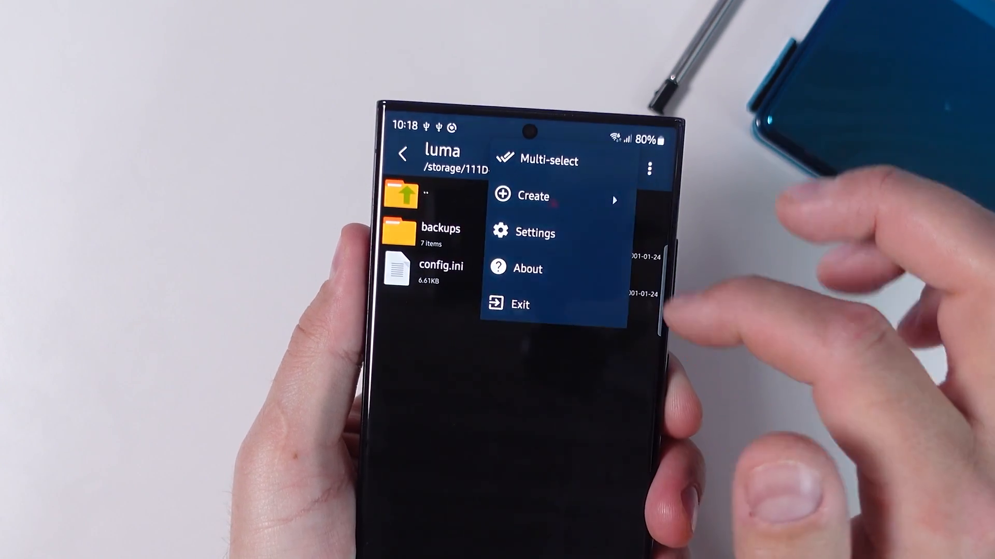
left_click(533, 196)
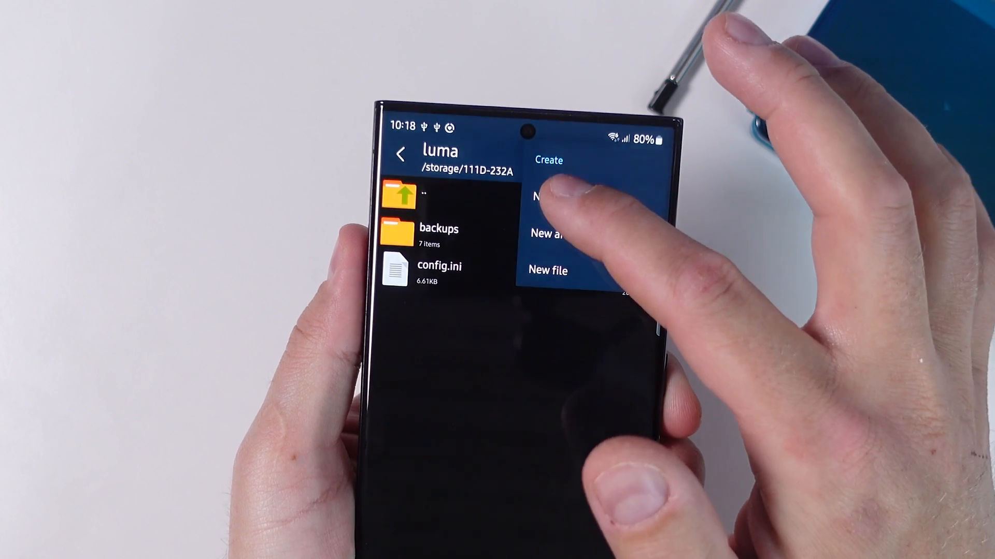
left_click(548, 198)
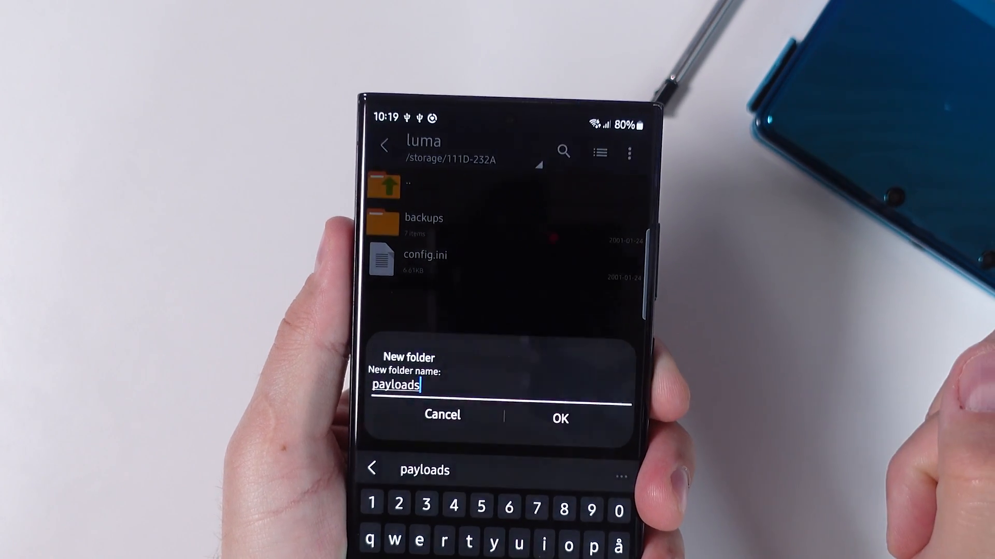
left_click(559, 418)
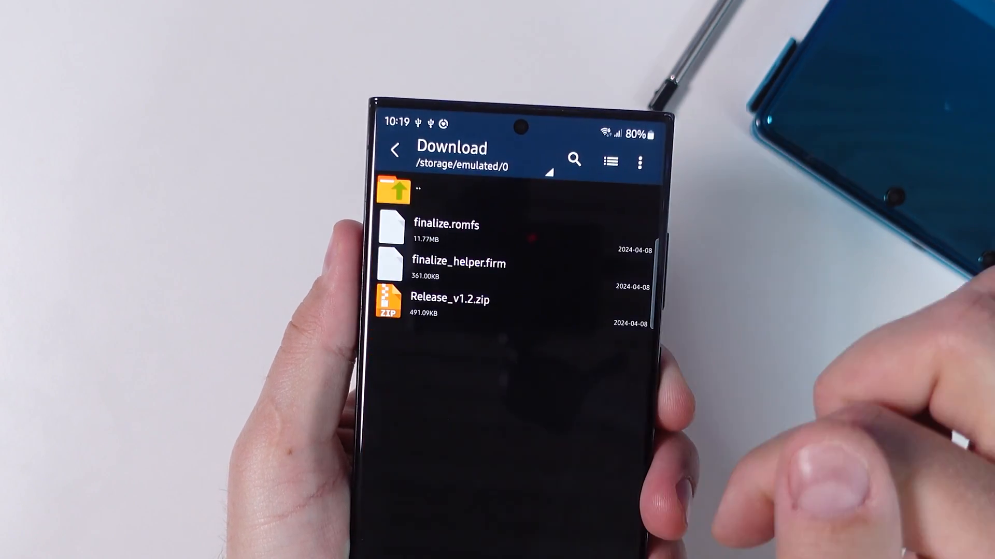
Copy finalize_helper.firm and browse on the SD card to luma for pasting into payloads
left_click(463, 265)
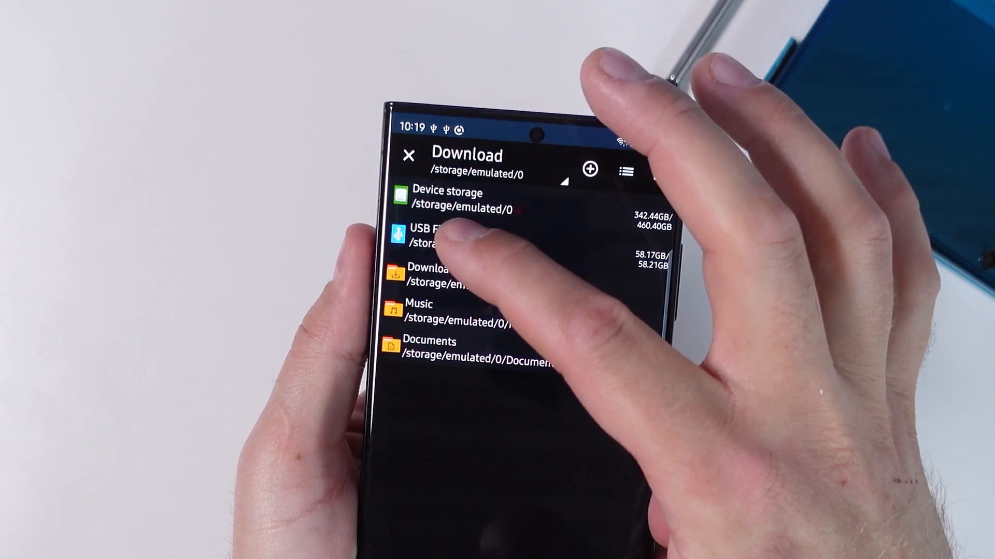
left_click(444, 236)
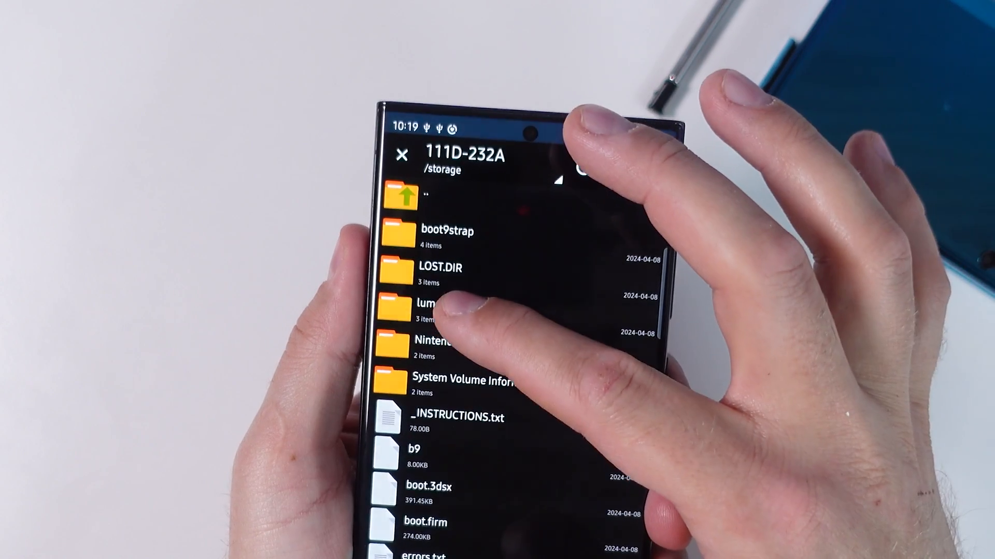
left_click(437, 303)
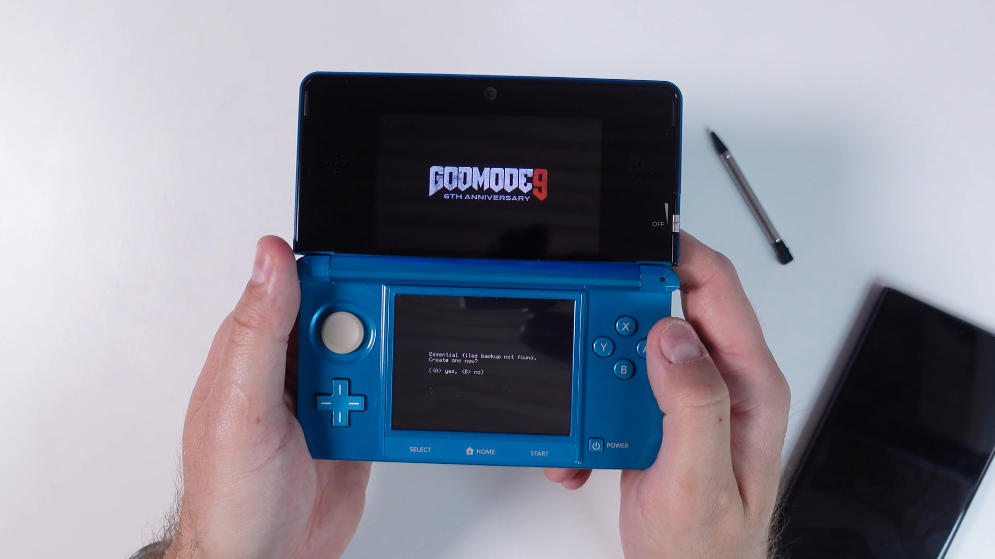
Create the essential files backup in GodMode9 before running the finalize script
left_click(642, 333)
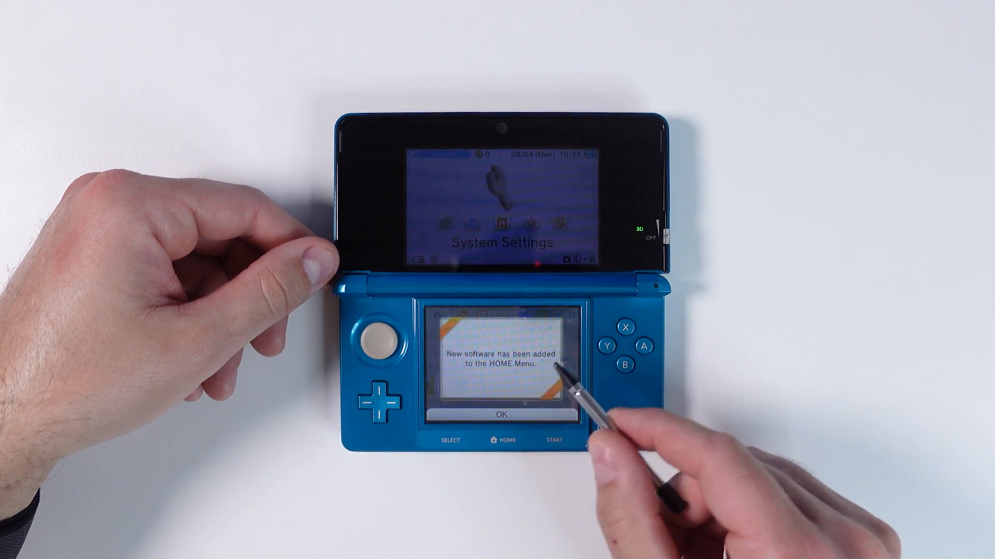
Dismiss the new software notice and unwrap Anemone3DS, FBI and FTPD, then select Homebrew Launcher's gift
left_click(501, 414)
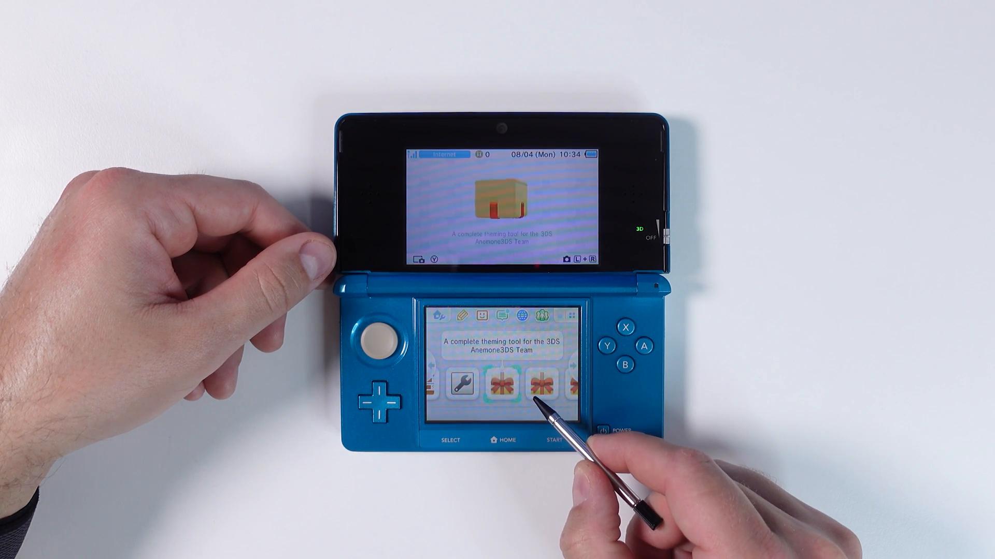
left_click(501, 384)
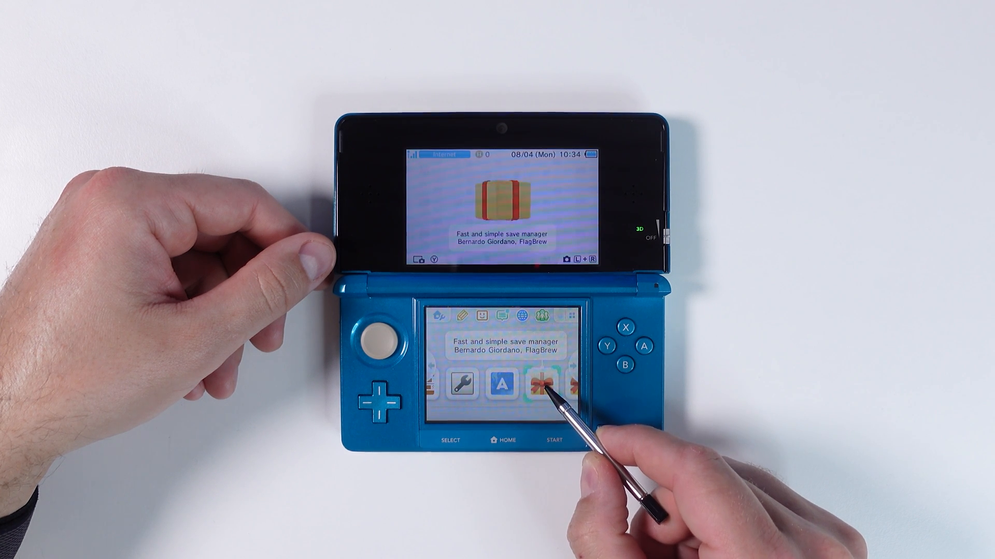
left_click(541, 383)
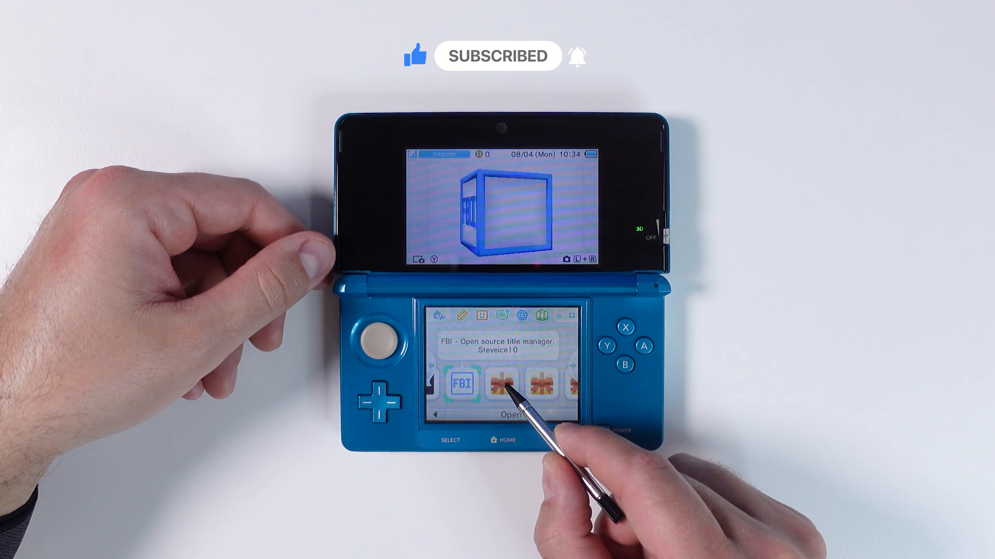
left_click(500, 384)
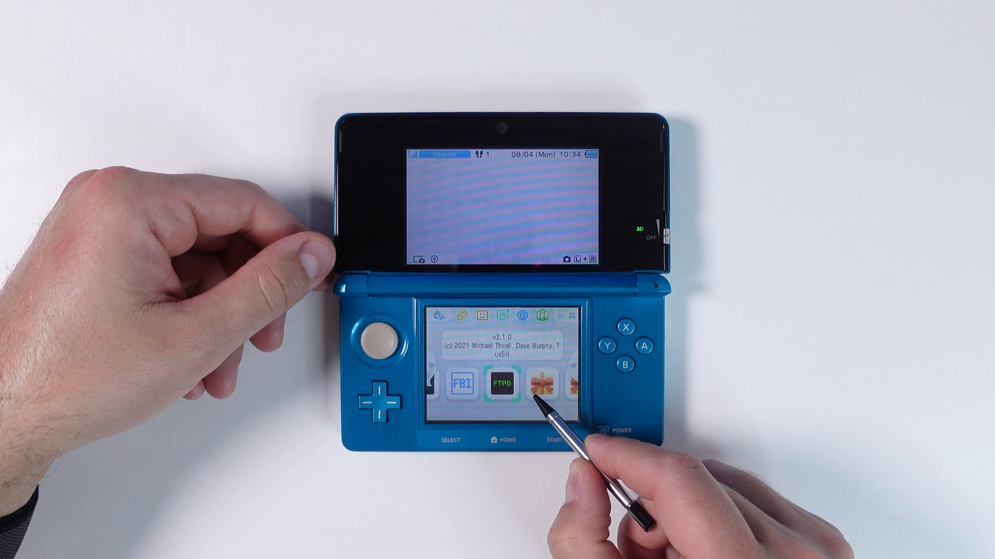
left_click(541, 384)
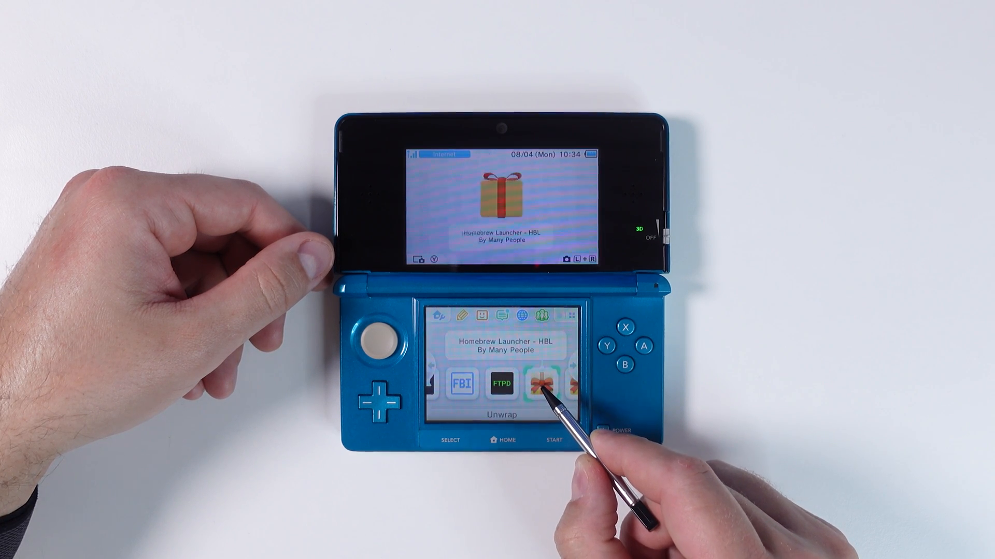